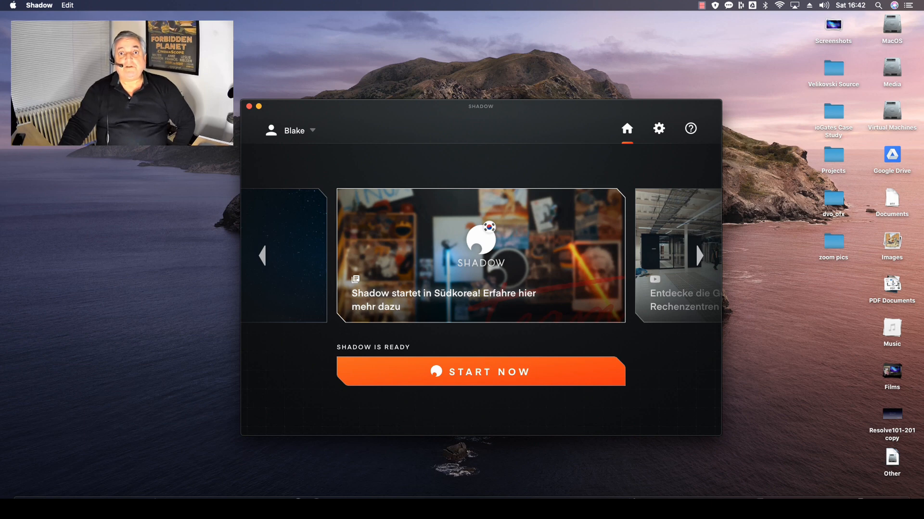
Step: Page through the news stories in the Shadow launcher
left_click(699, 255)
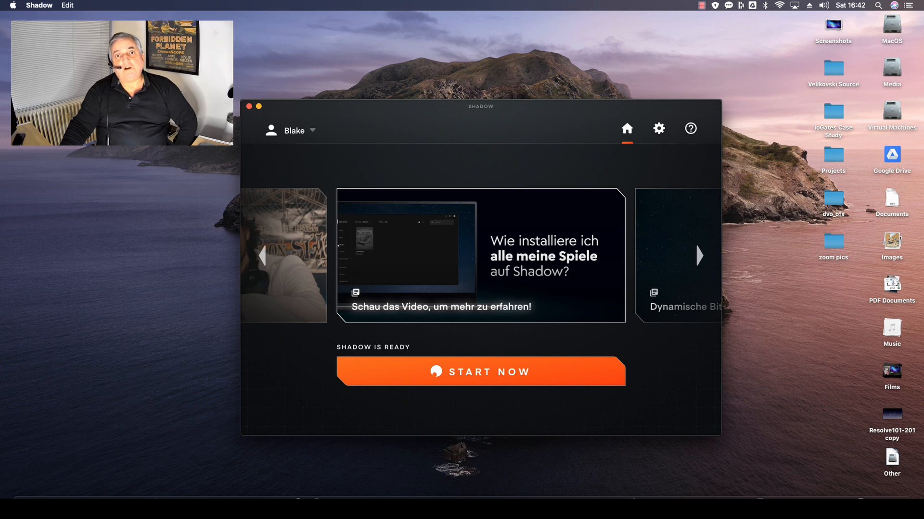
left_click(698, 255)
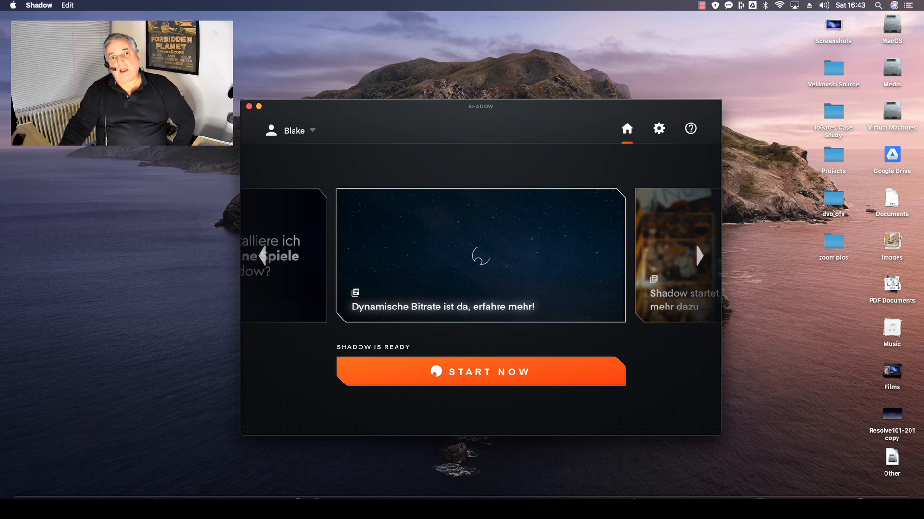
left_click(697, 255)
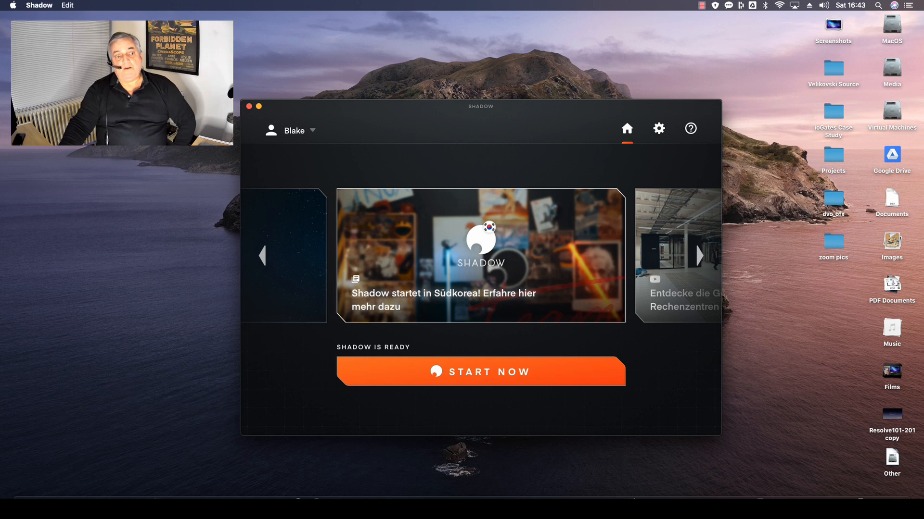
mouse_move(520, 317)
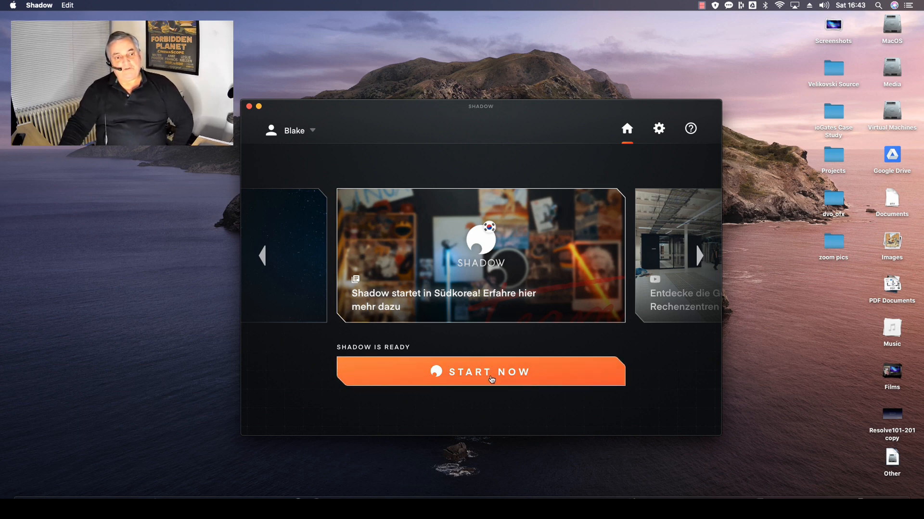
Step: Start the Shadow session, skipping the Wi-Fi optimization, and toggle the Windows Start menu
left_click(480, 372)
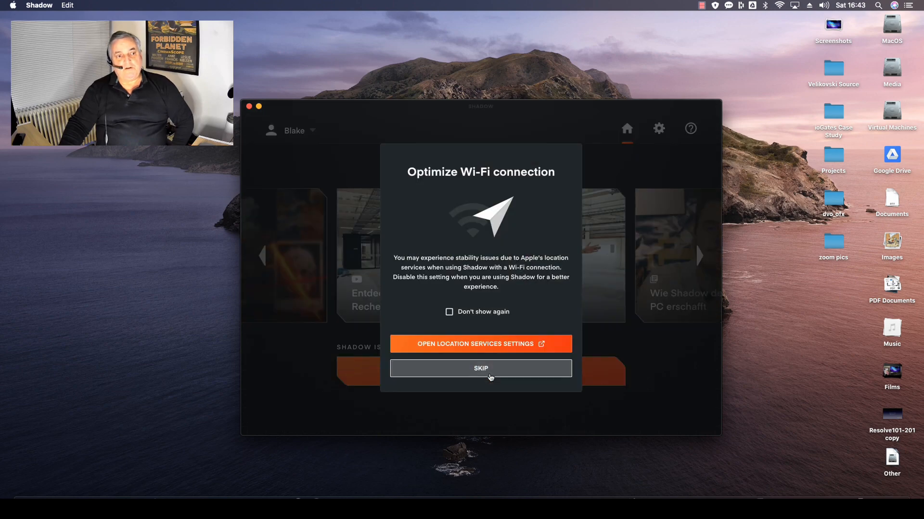
mouse_move(486, 370)
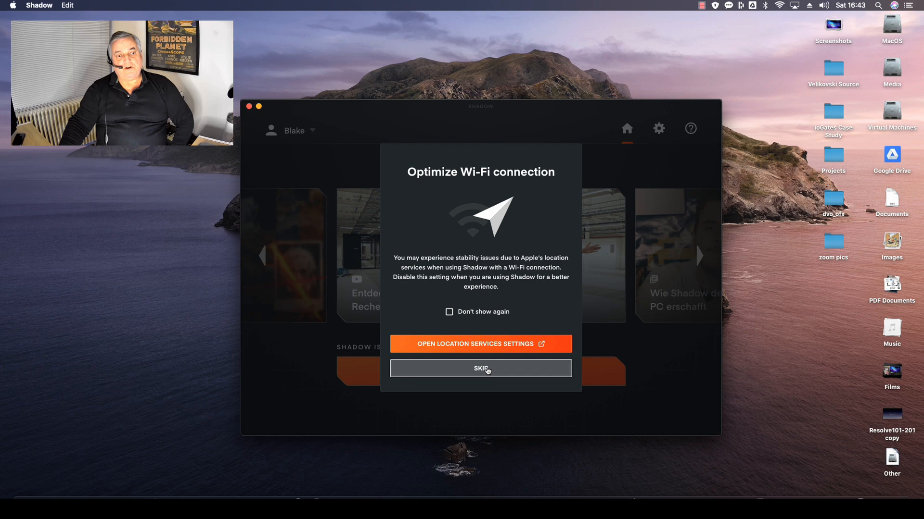
left_click(480, 368)
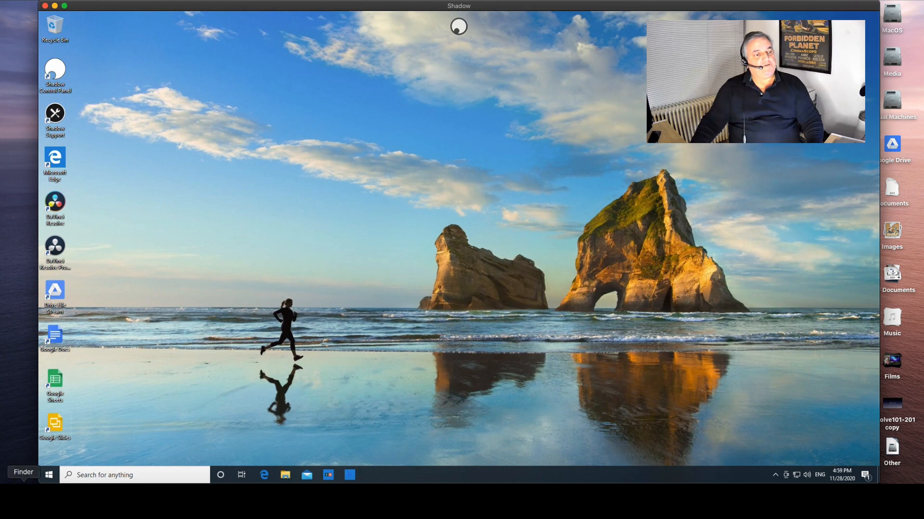
left_click(49, 475)
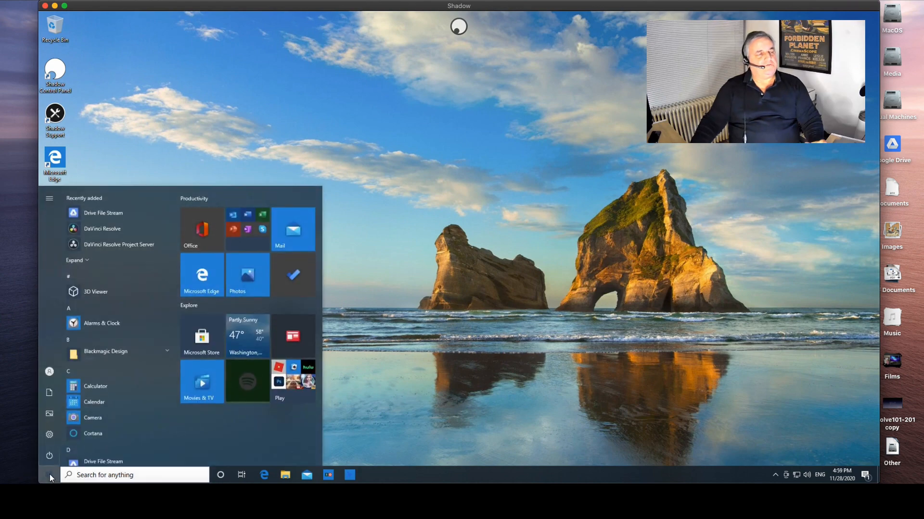
left_click(49, 475)
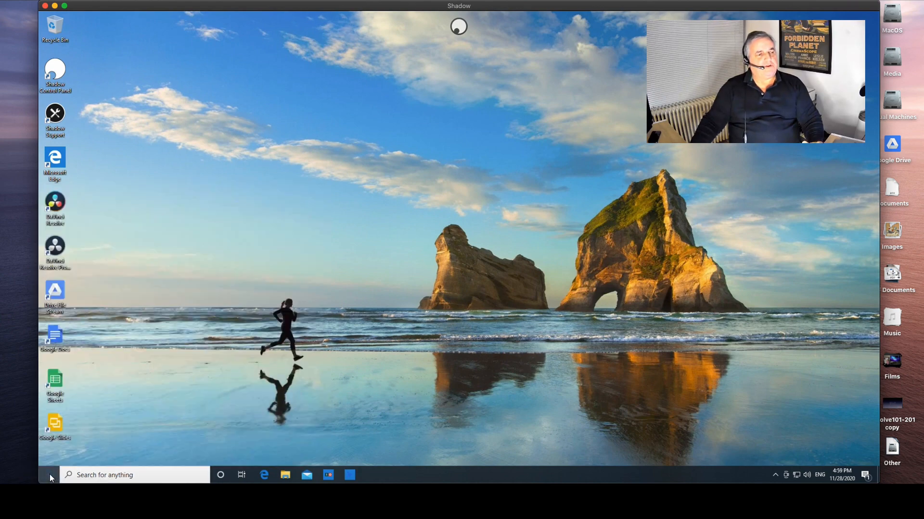
mouse_move(284, 474)
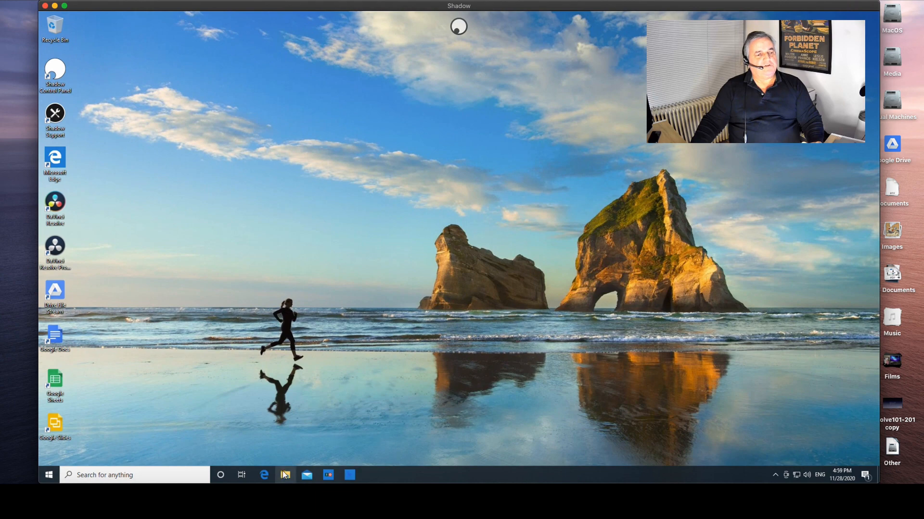
left_click(284, 474)
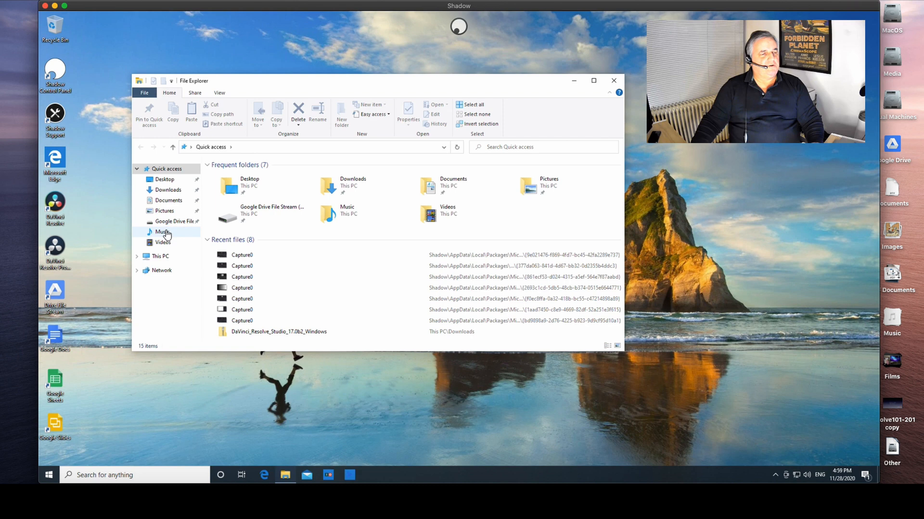
left_click(160, 257)
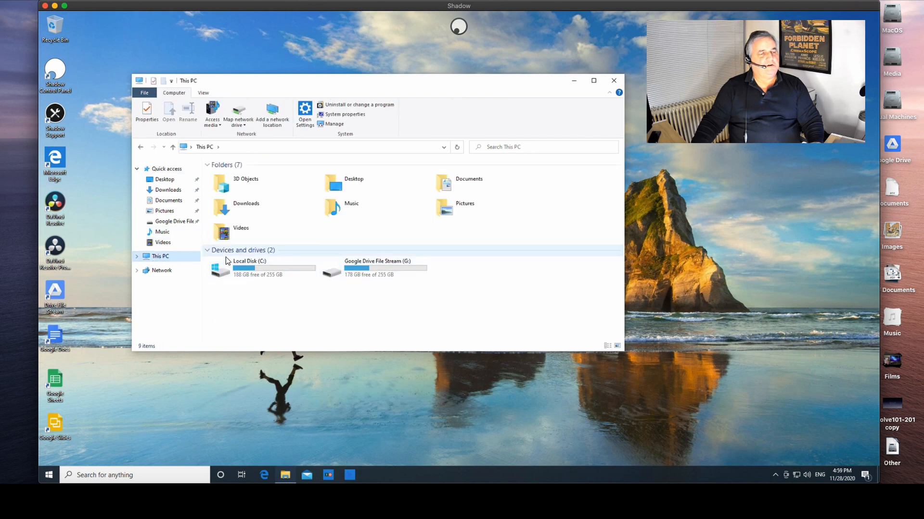
mouse_move(383, 289)
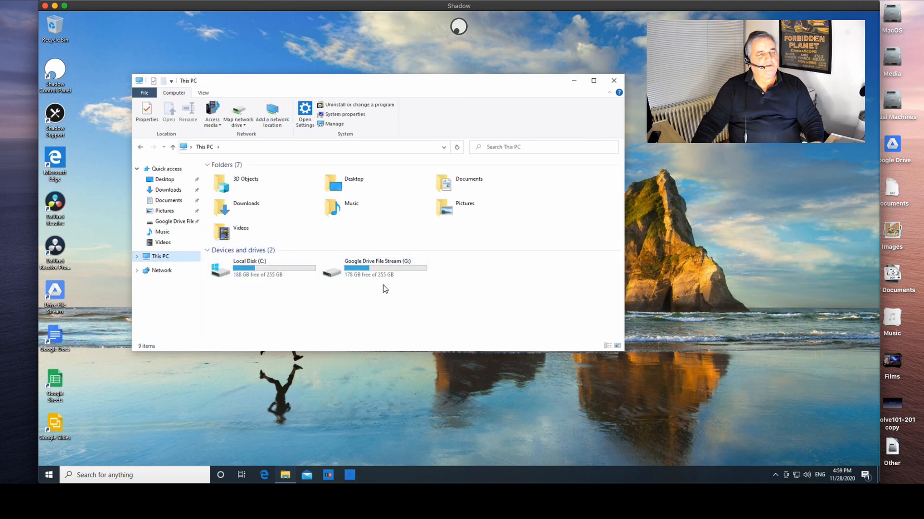
mouse_move(446, 252)
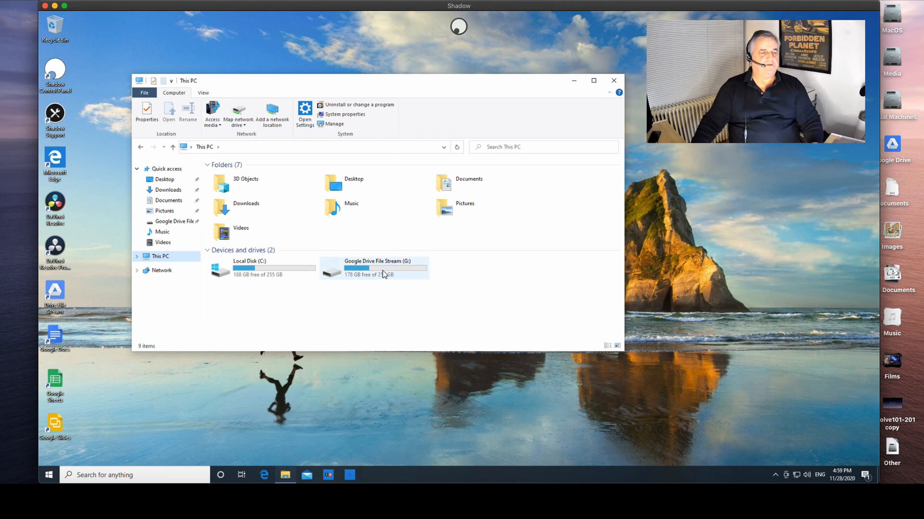
mouse_move(386, 271)
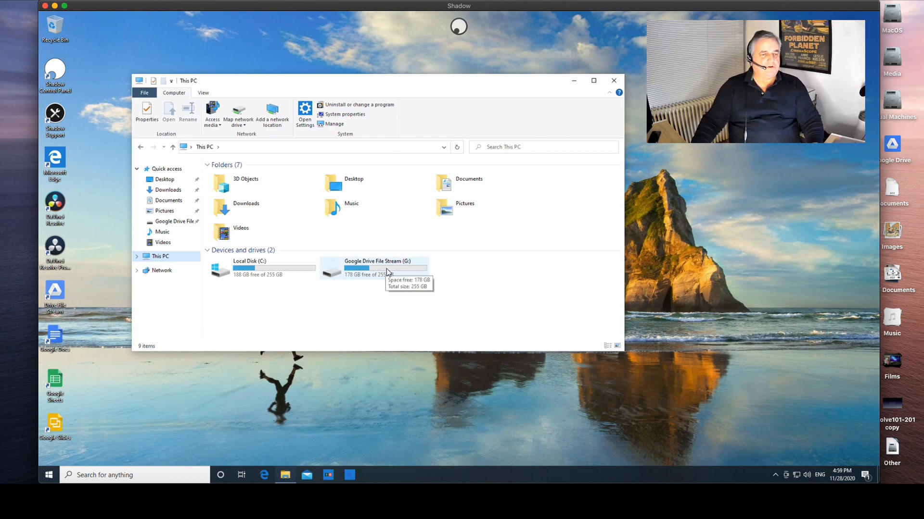
mouse_move(404, 295)
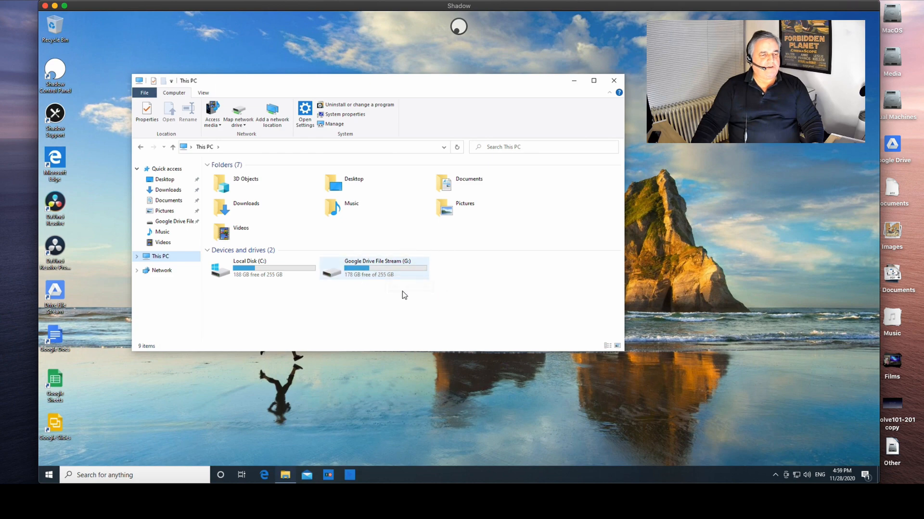
mouse_move(533, 72)
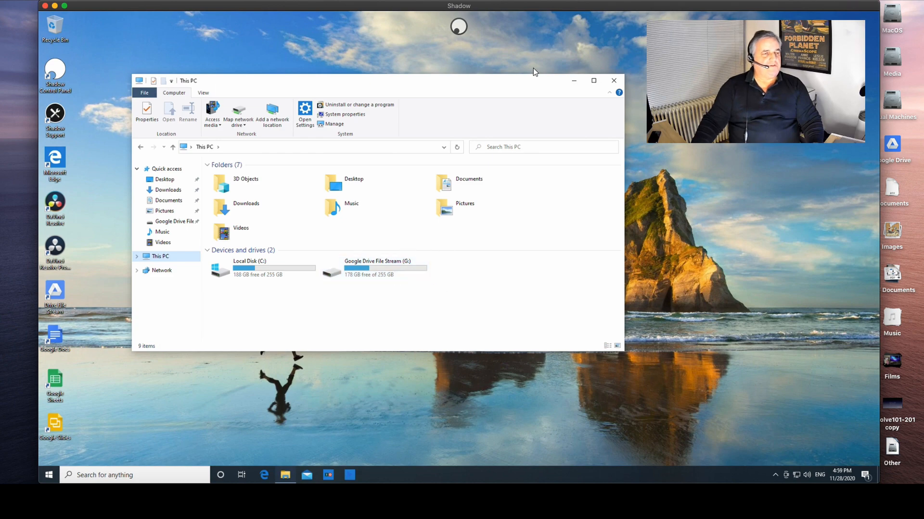
left_click(612, 80)
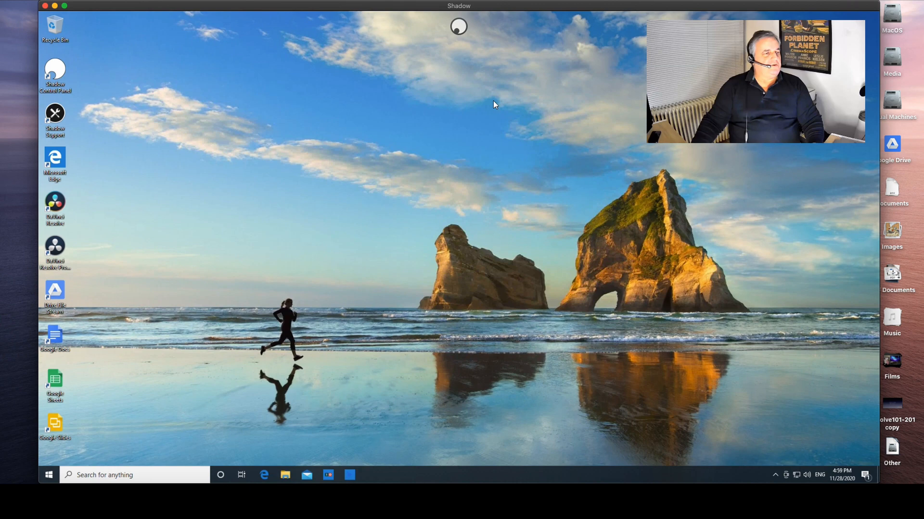
mouse_move(168, 131)
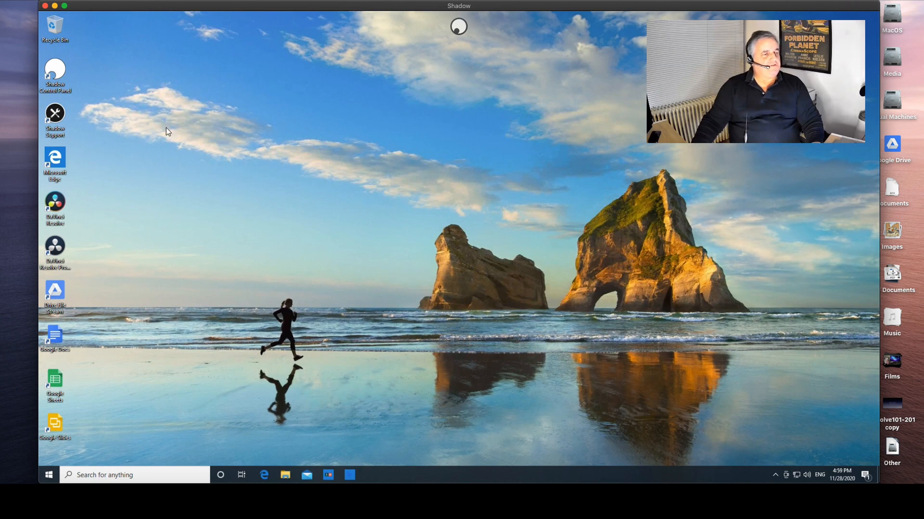
mouse_move(96, 395)
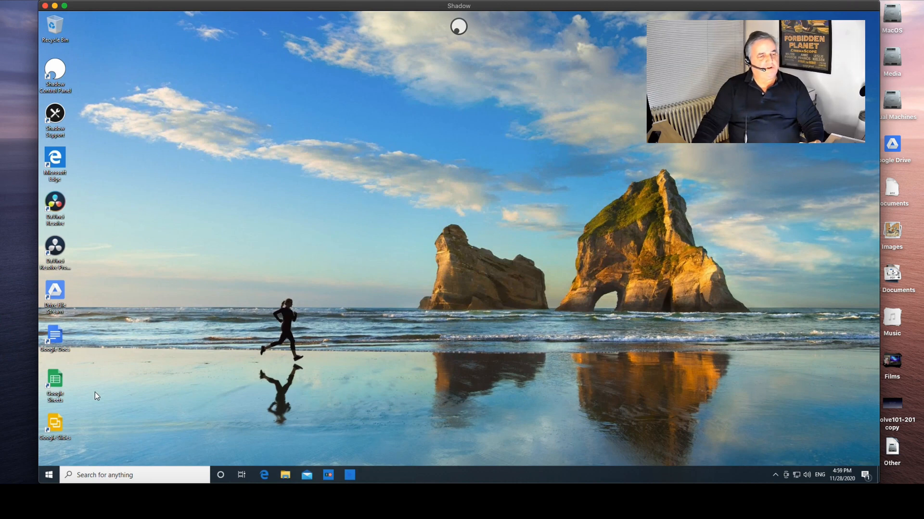
mouse_move(281, 439)
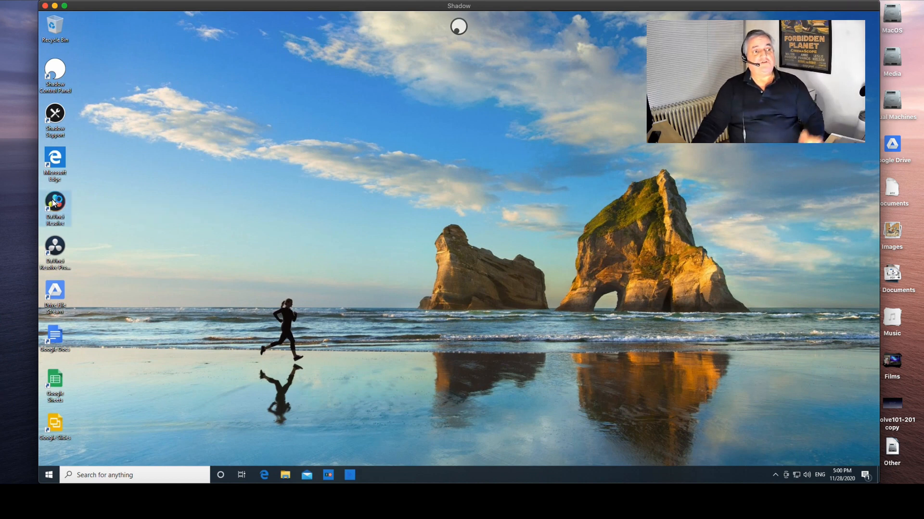
mouse_move(54, 205)
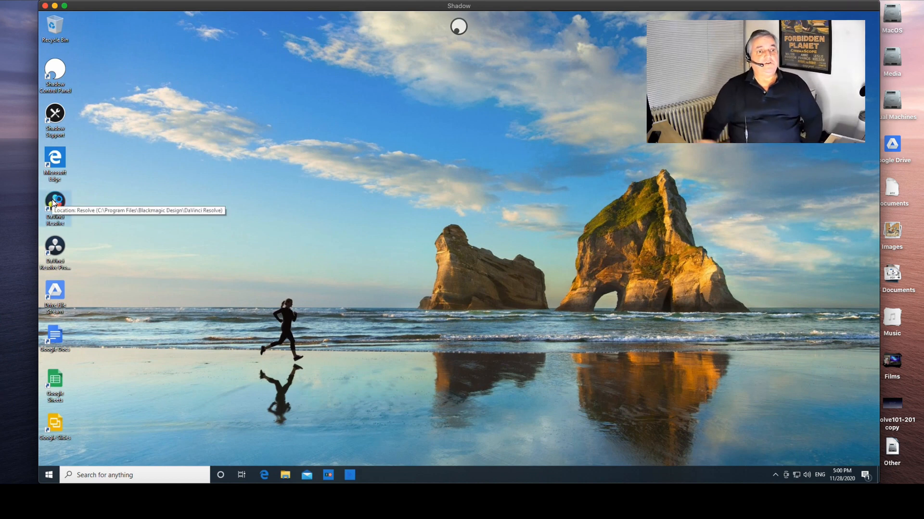
mouse_move(247, 110)
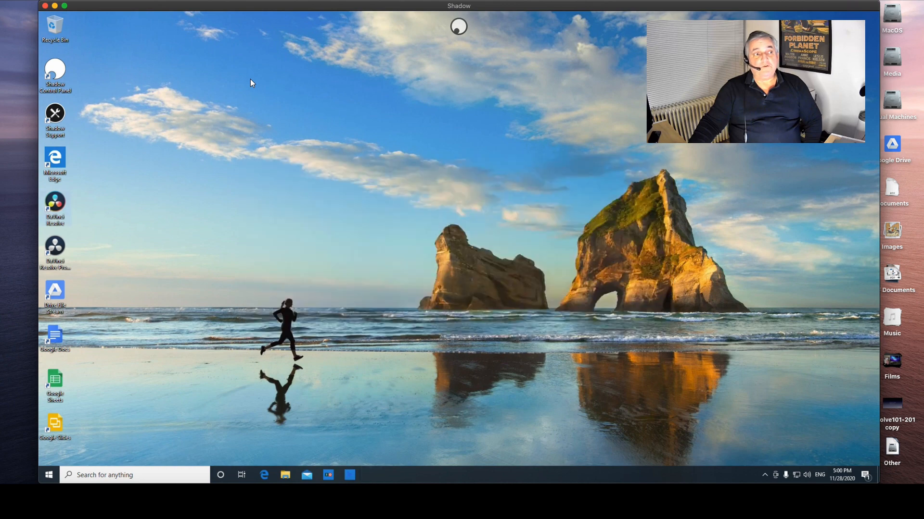
Step: Launch DaVinci Resolve from the desktop and show its DaVinci Resolve app menu
double_click(55, 207)
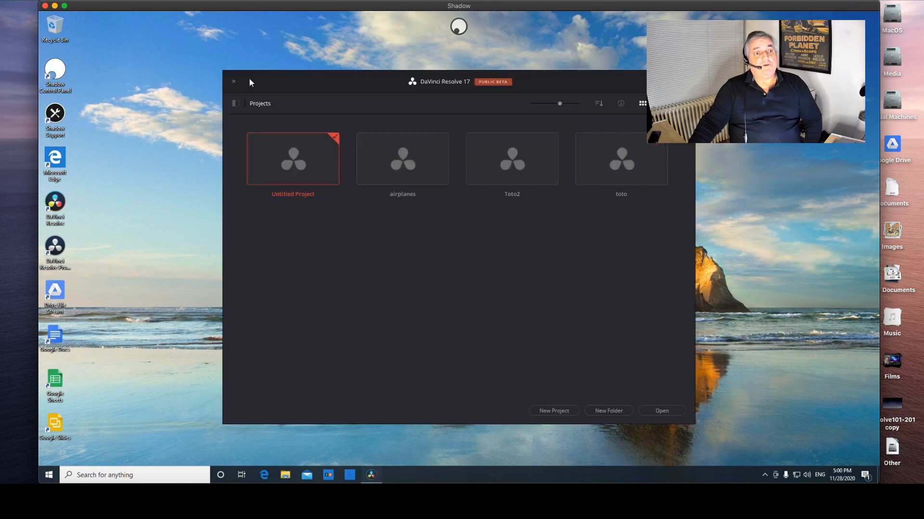
left_click(233, 81)
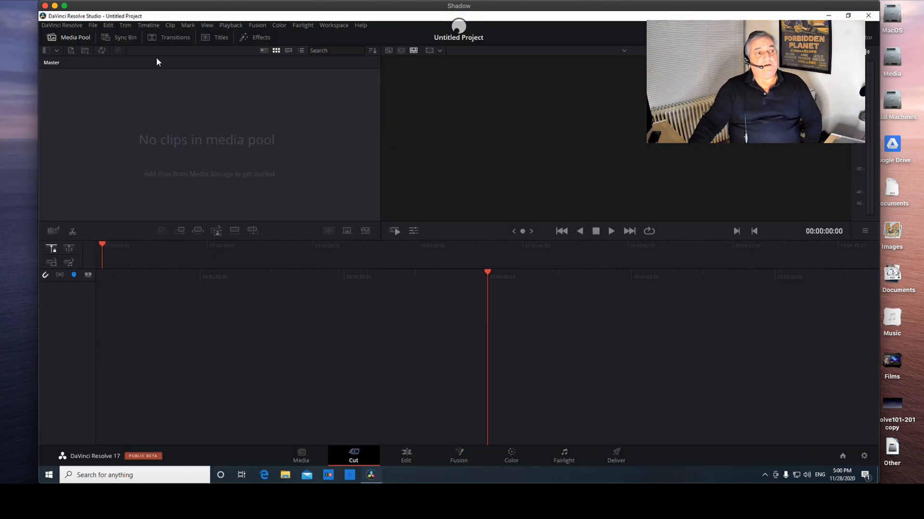
left_click(61, 25)
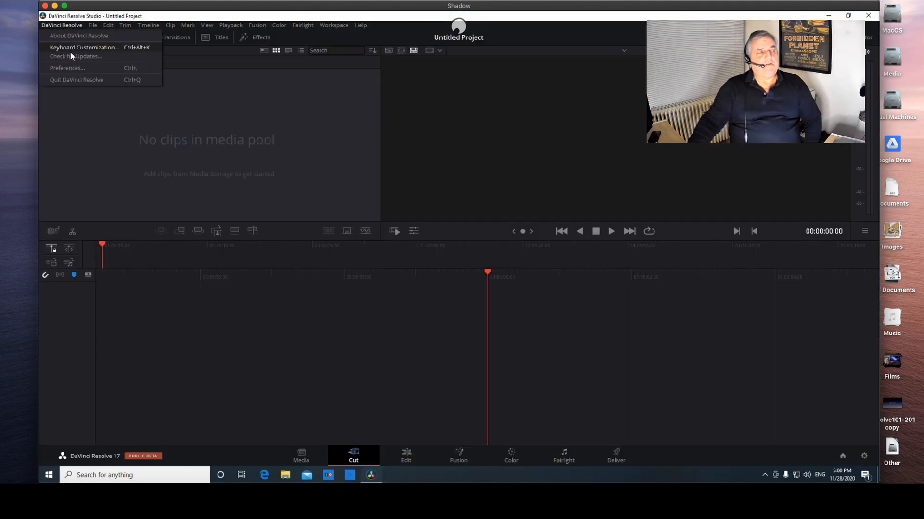
left_click(66, 68)
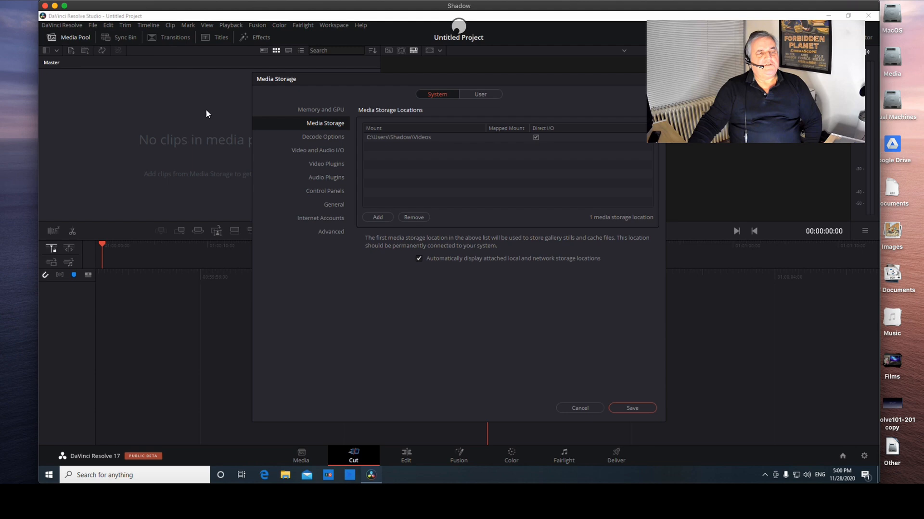
mouse_move(404, 241)
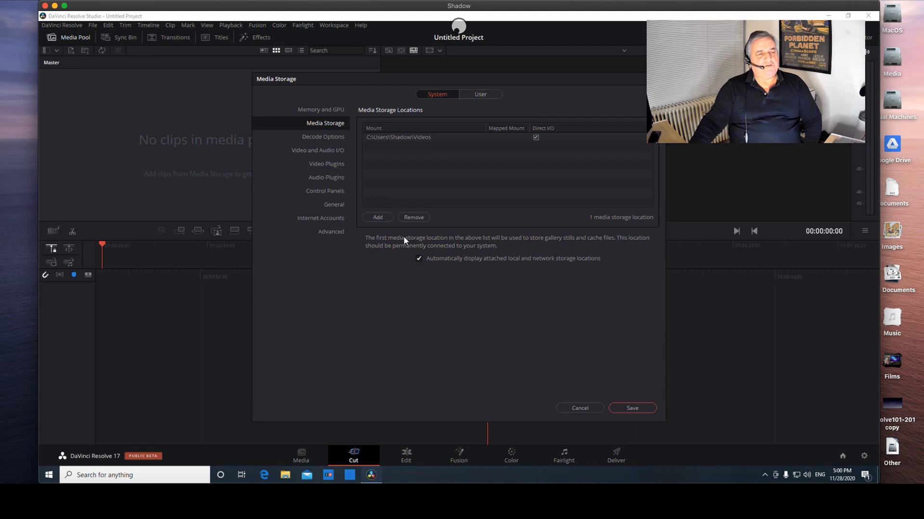
left_click(323, 136)
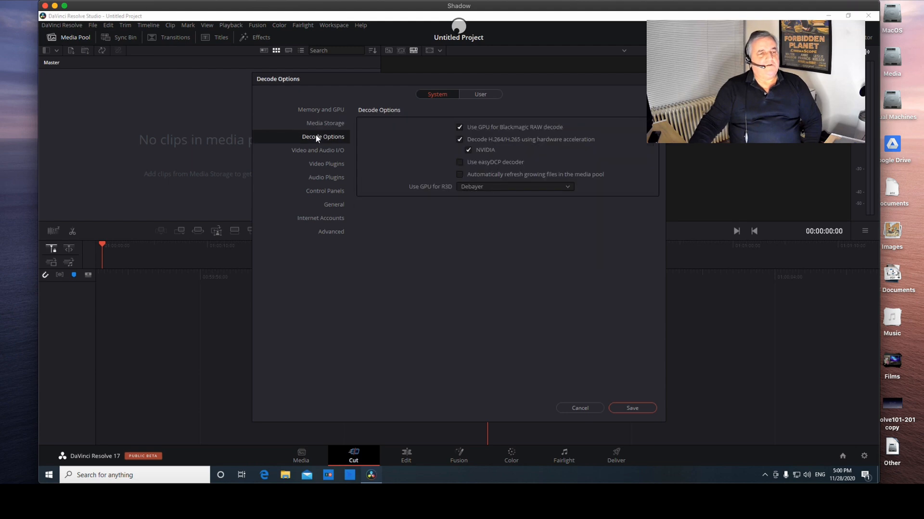
left_click(321, 109)
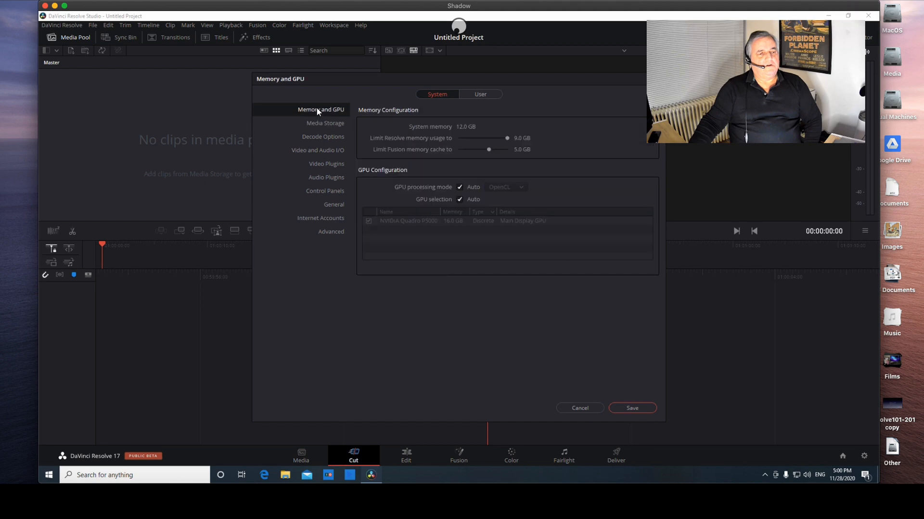
mouse_move(498, 156)
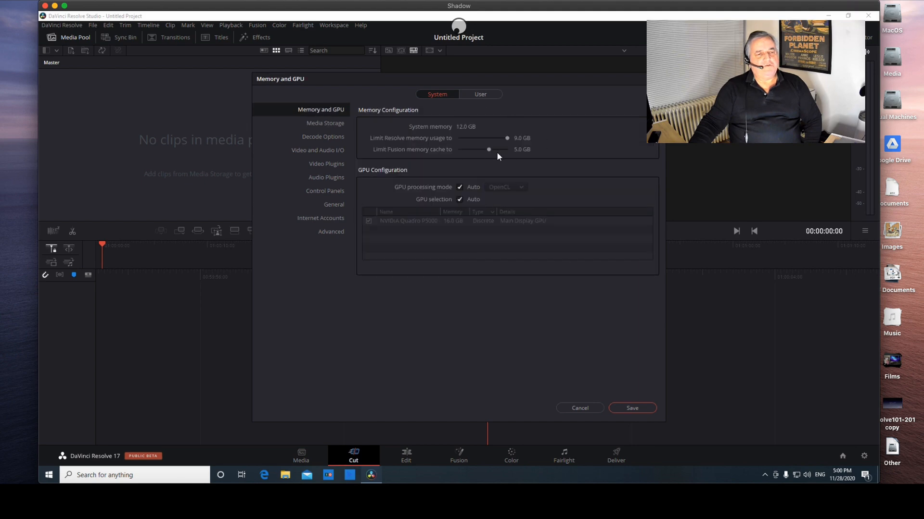
mouse_move(483, 233)
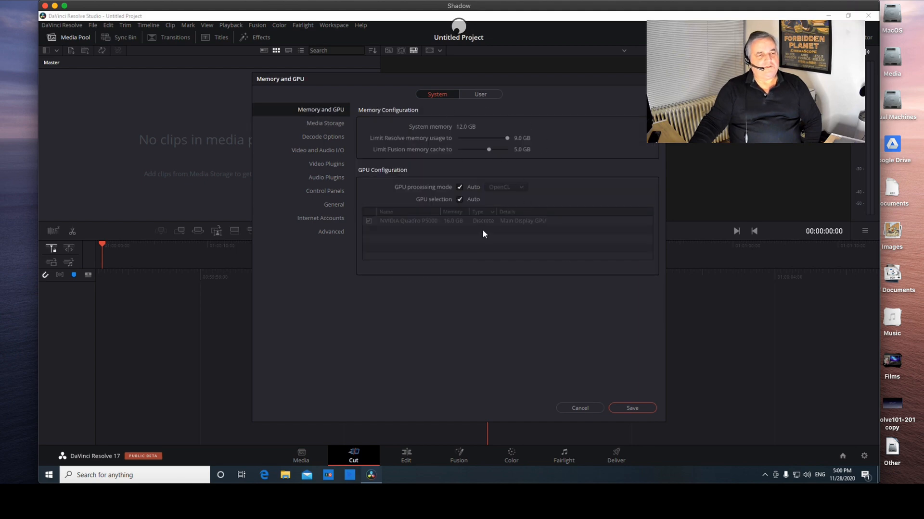
mouse_move(406, 223)
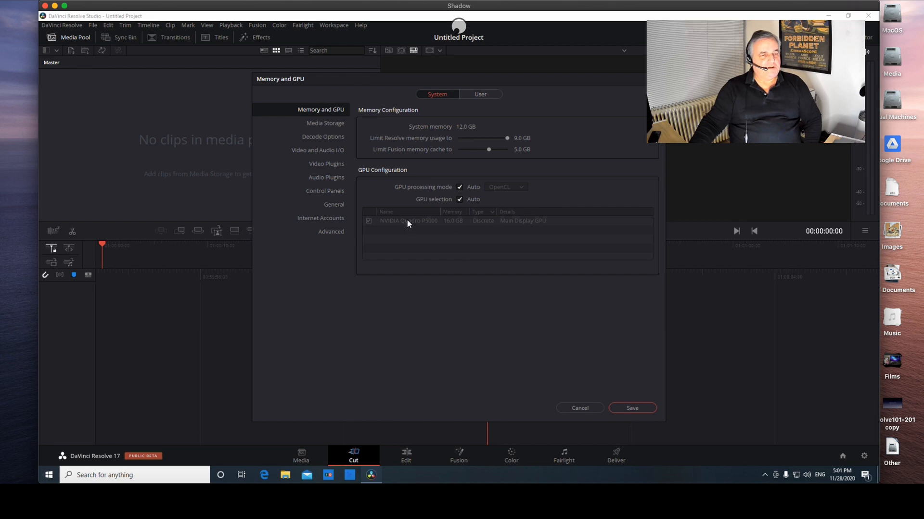
mouse_move(430, 223)
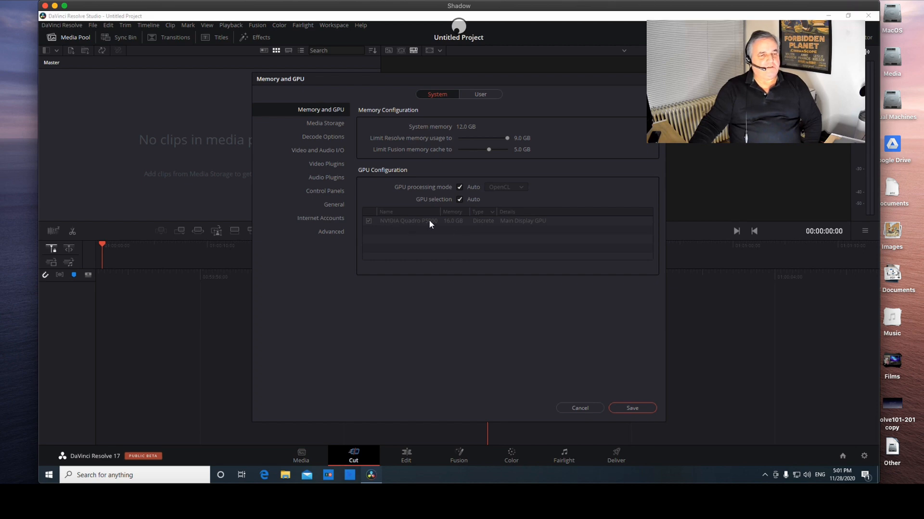
mouse_move(439, 232)
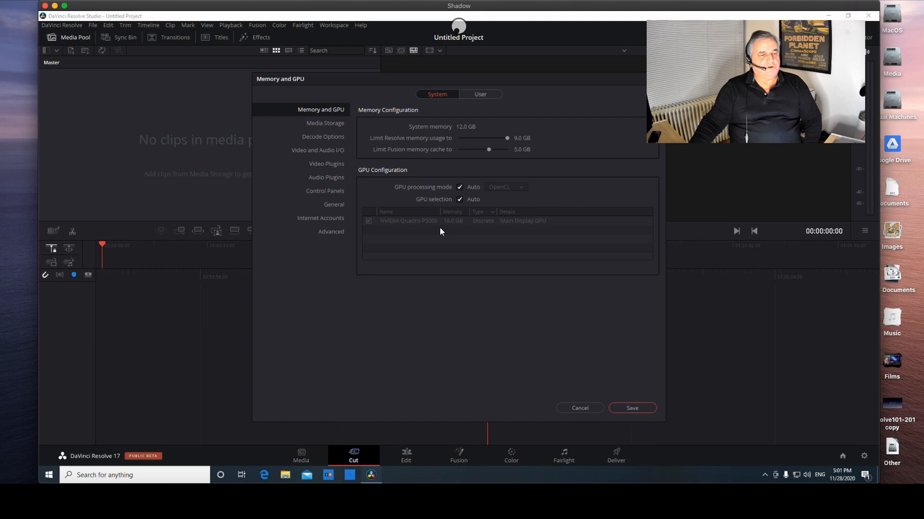
mouse_move(504, 233)
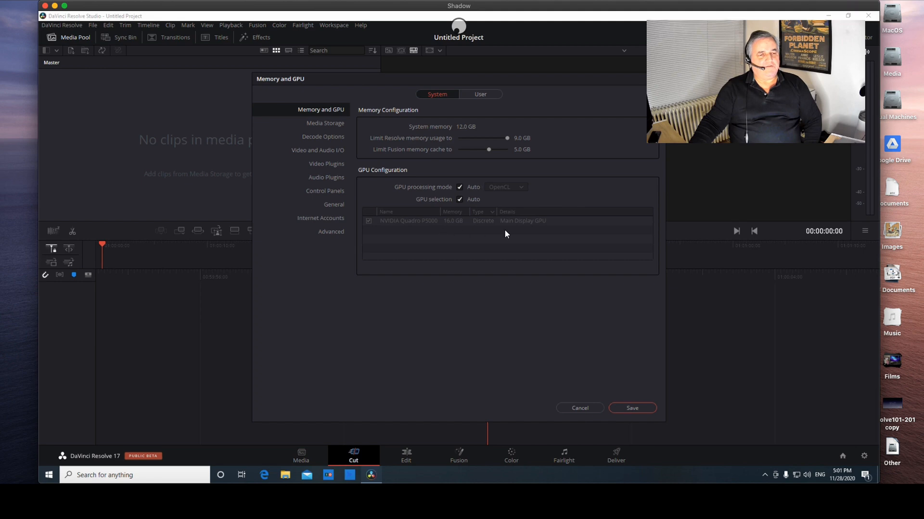
mouse_move(537, 229)
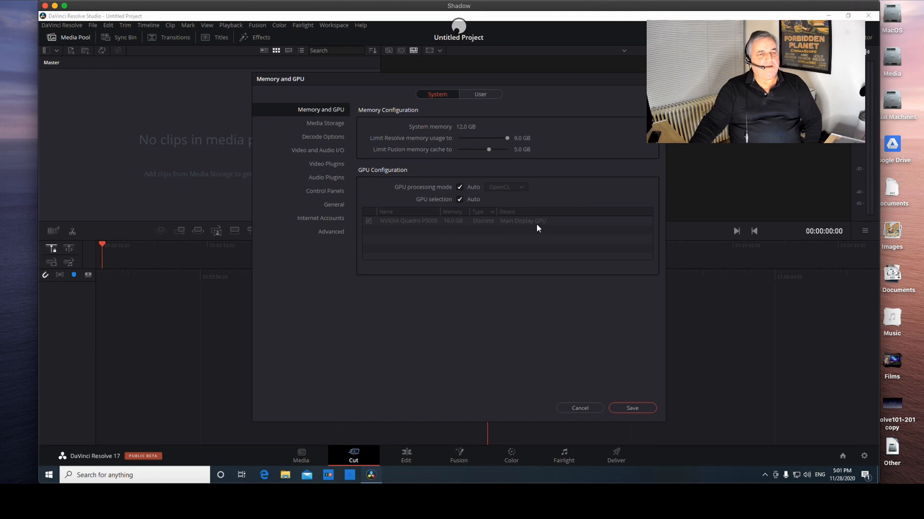
mouse_move(525, 236)
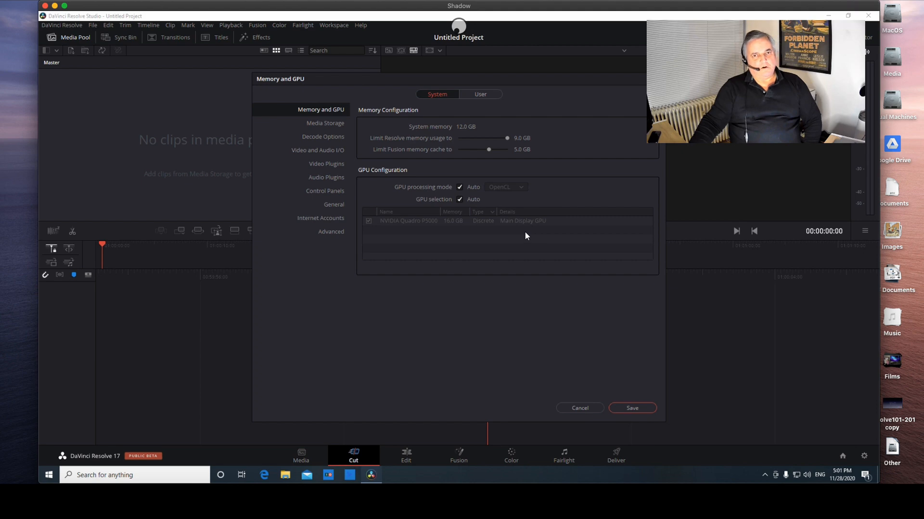
mouse_move(506, 239)
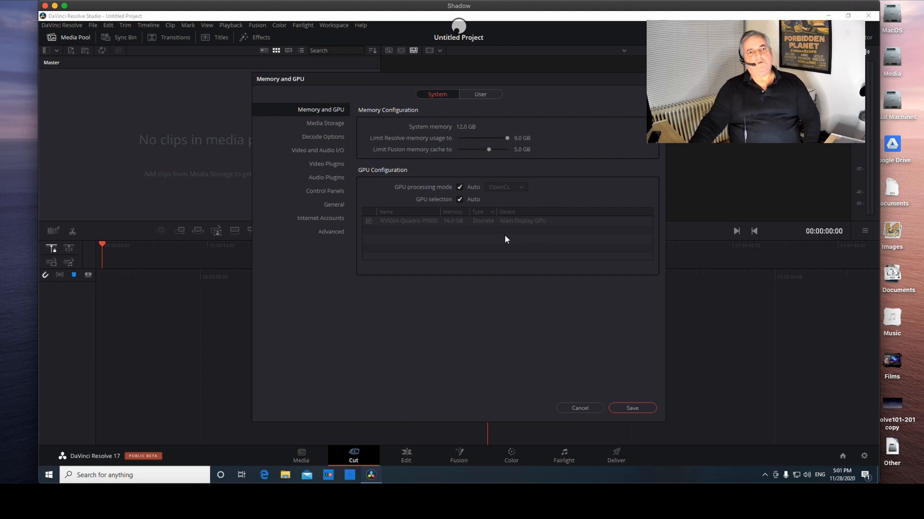
mouse_move(509, 236)
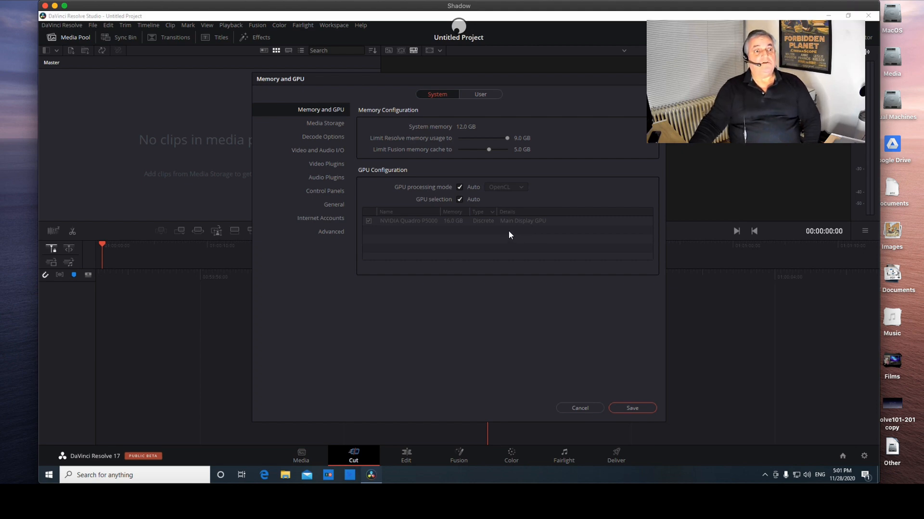
mouse_move(471, 255)
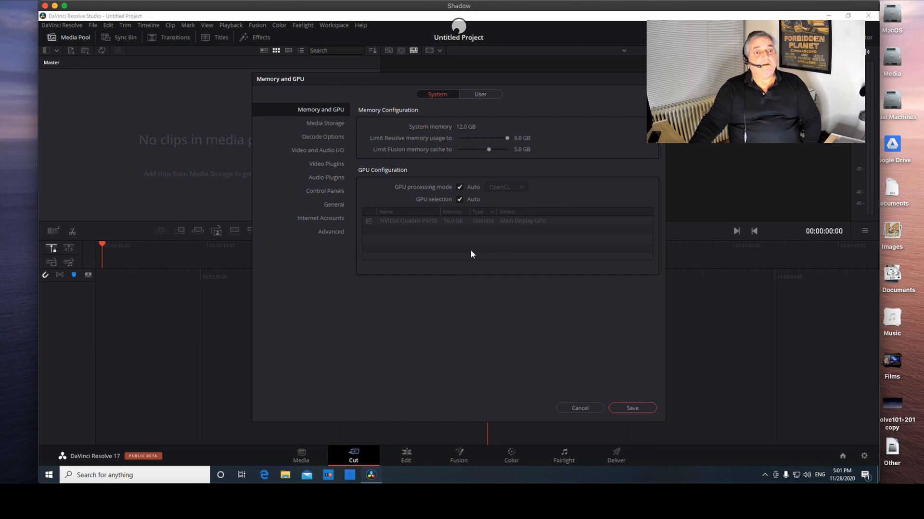
mouse_move(508, 246)
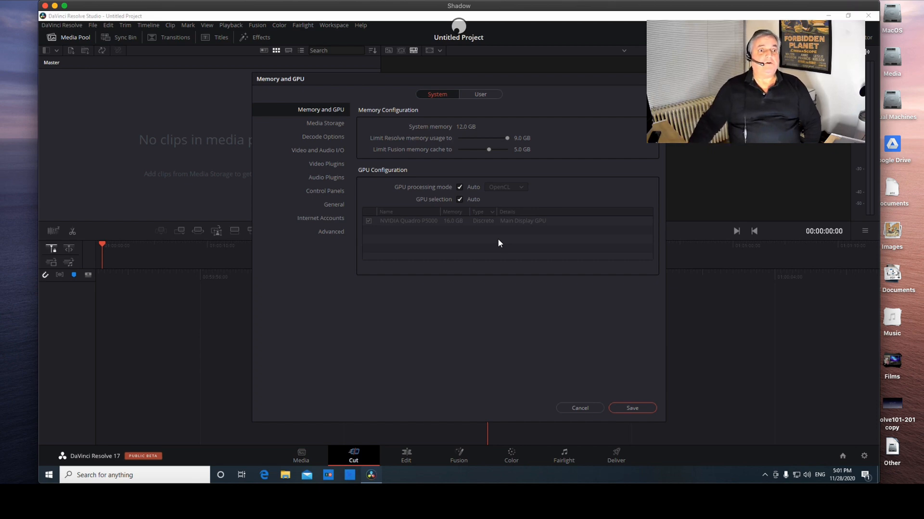
mouse_move(488, 244)
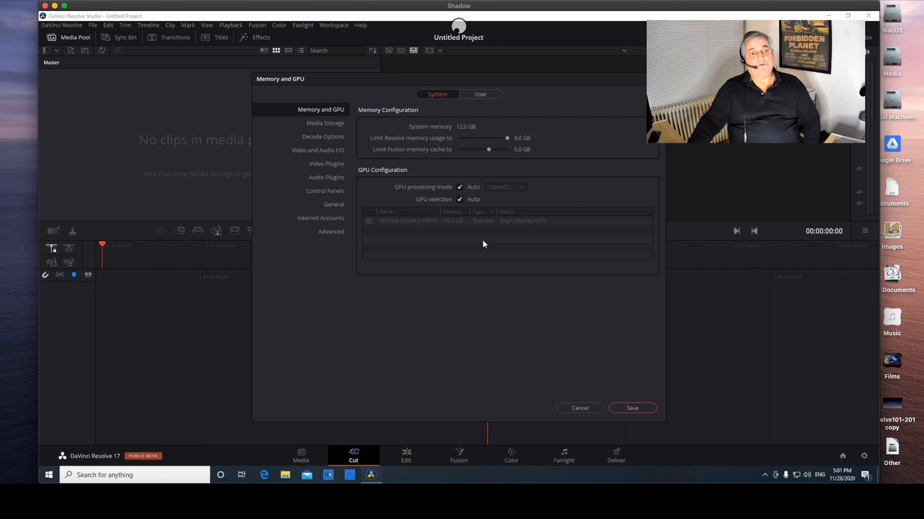
mouse_move(553, 373)
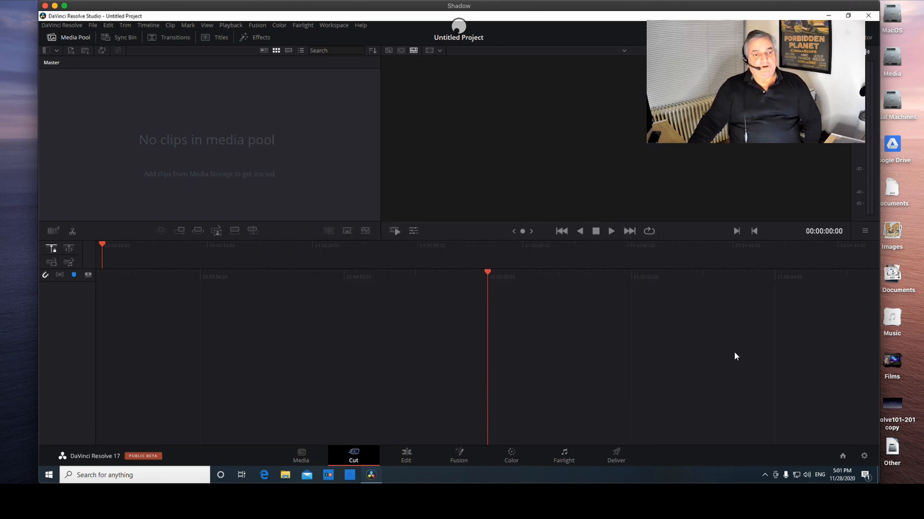
mouse_move(850, 455)
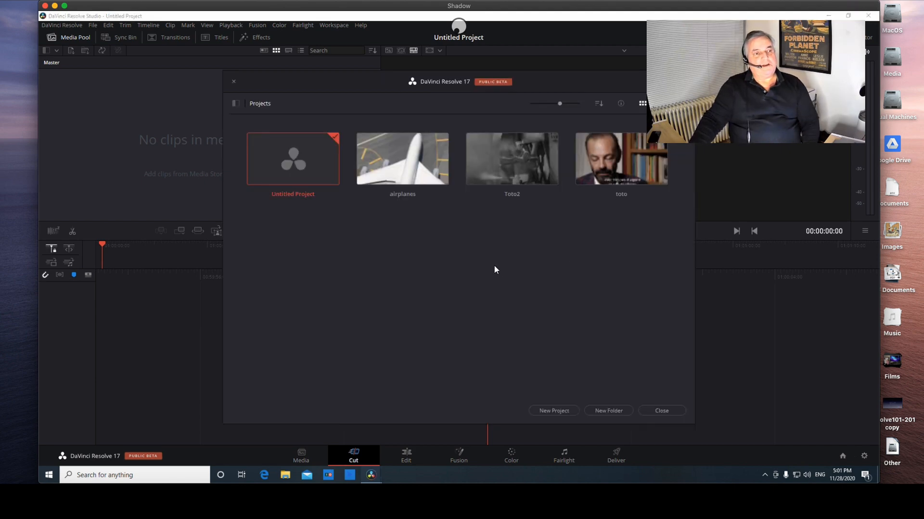
mouse_move(575, 221)
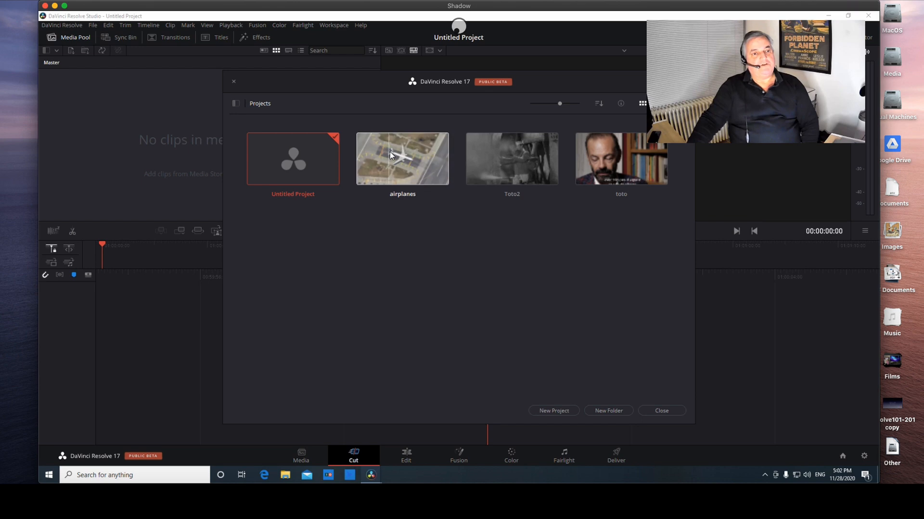
Step: Open the airplanes project from the Project Manager
double_click(402, 158)
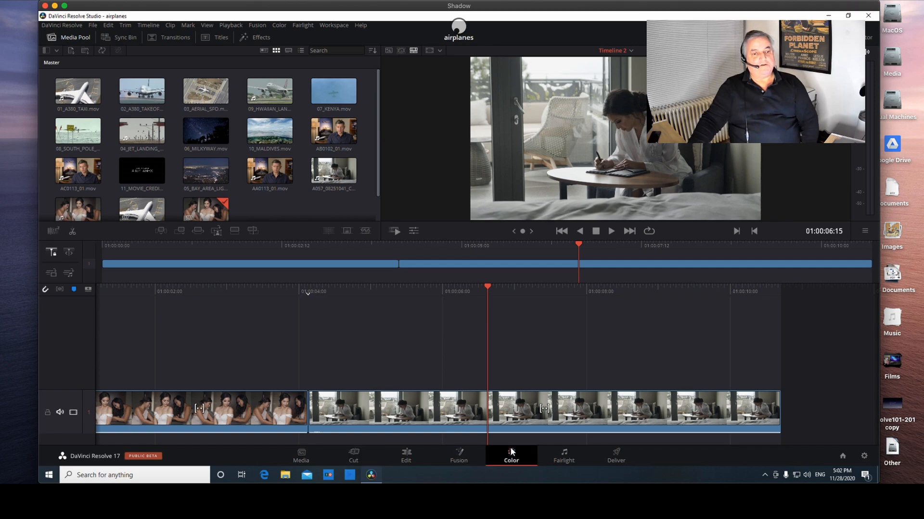
Step: On the Color page, load Timeline 1 and play clip 01, then the A380 takeoff clip
left_click(510, 457)
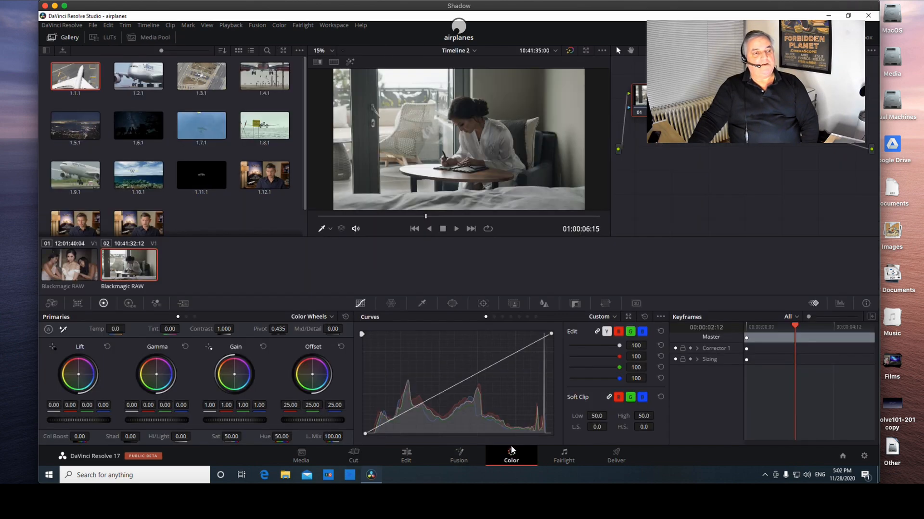
left_click(459, 50)
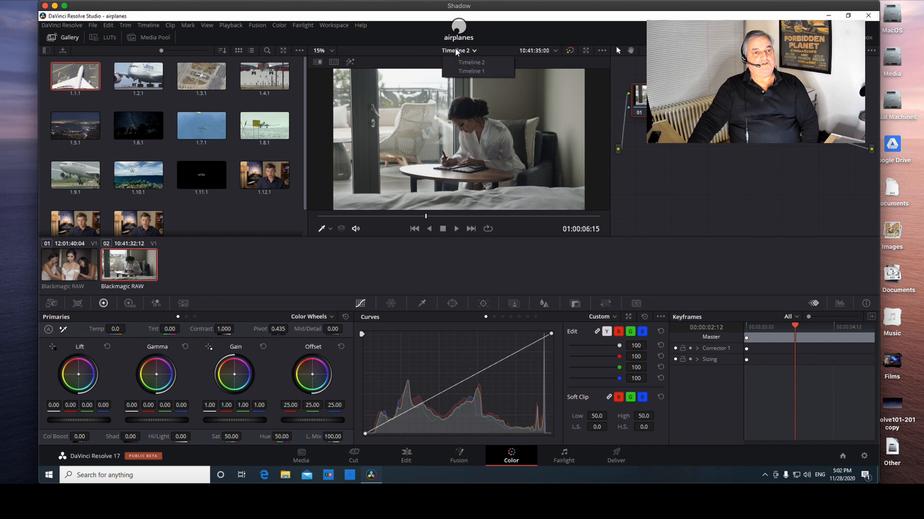
left_click(471, 71)
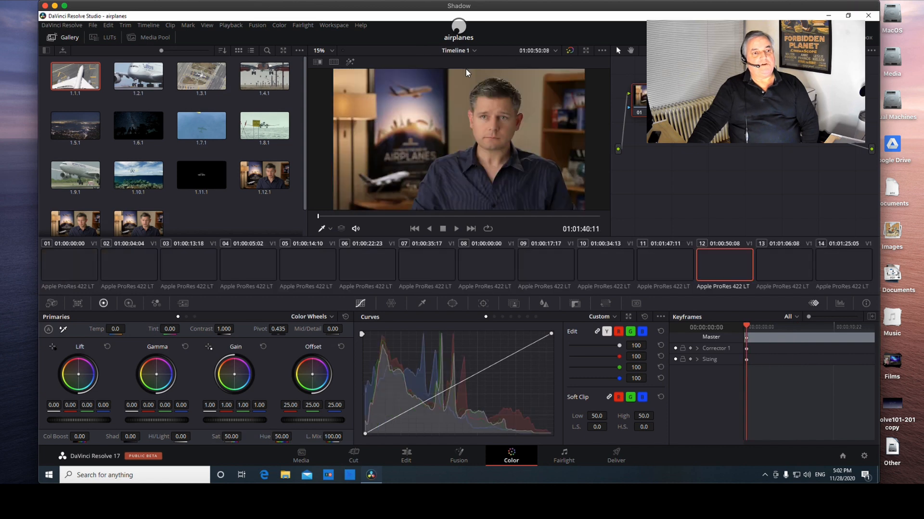
left_click(68, 265)
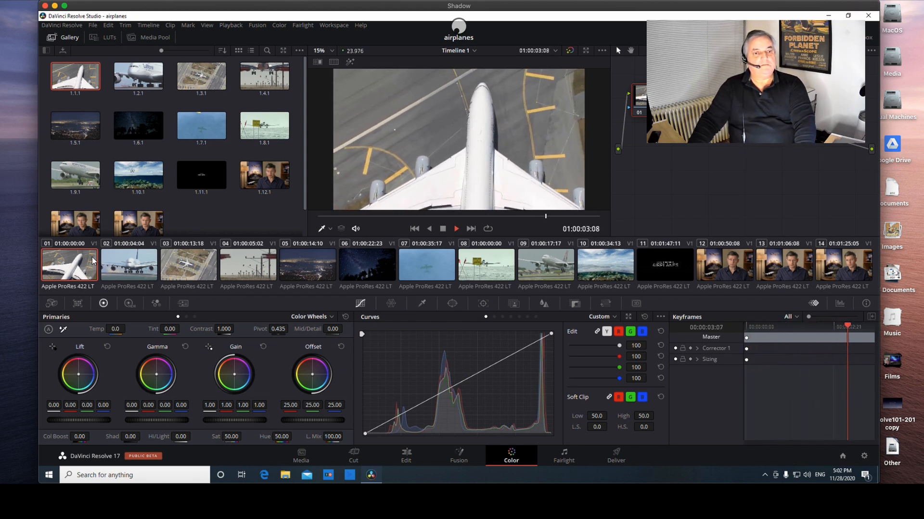
left_click(128, 265)
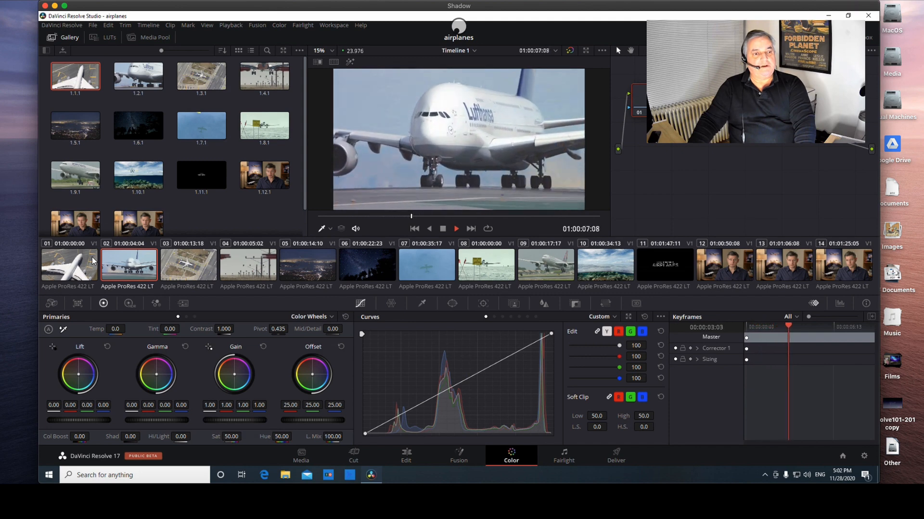
left_click(456, 229)
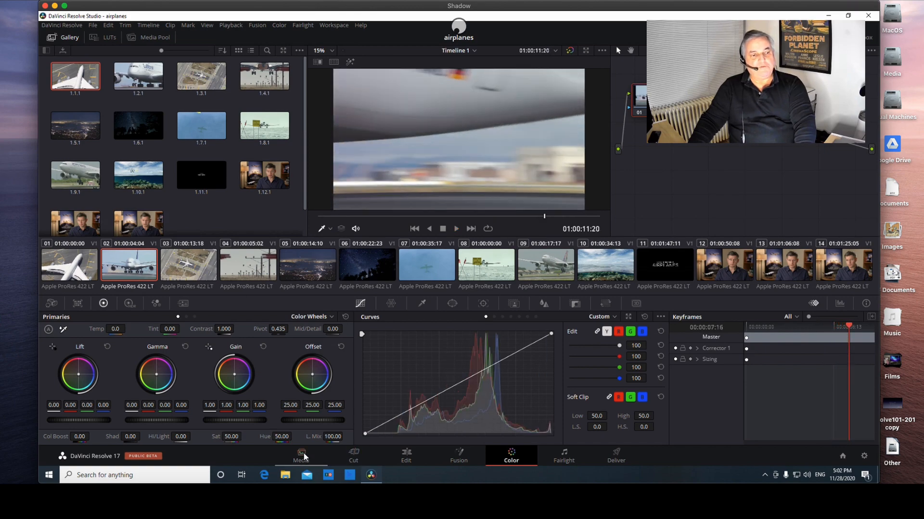
Step: On the Media page, browse Frame.io through the team folder to Distribution Archive
left_click(300, 456)
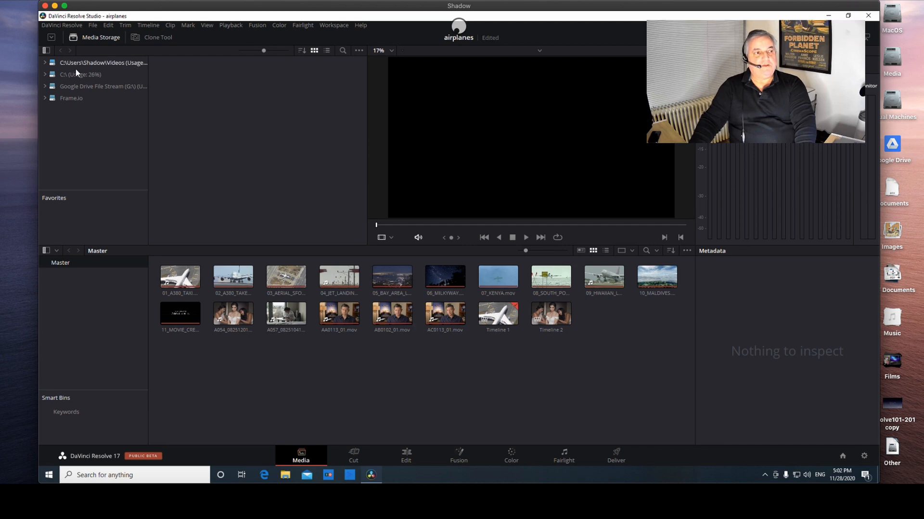
left_click(71, 97)
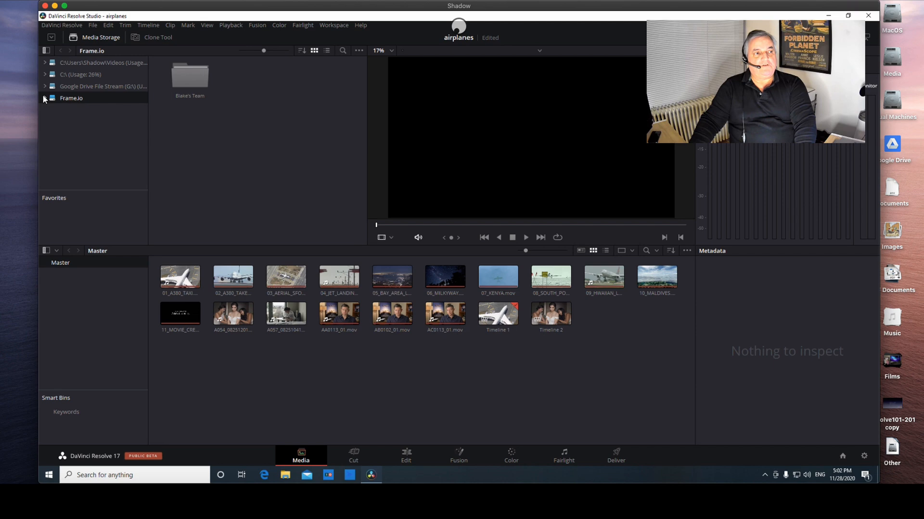
left_click(44, 98)
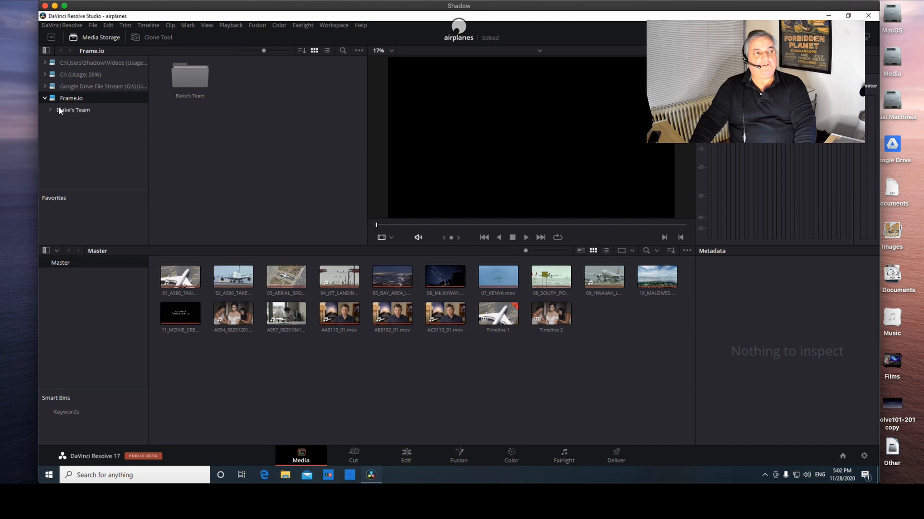
left_click(72, 111)
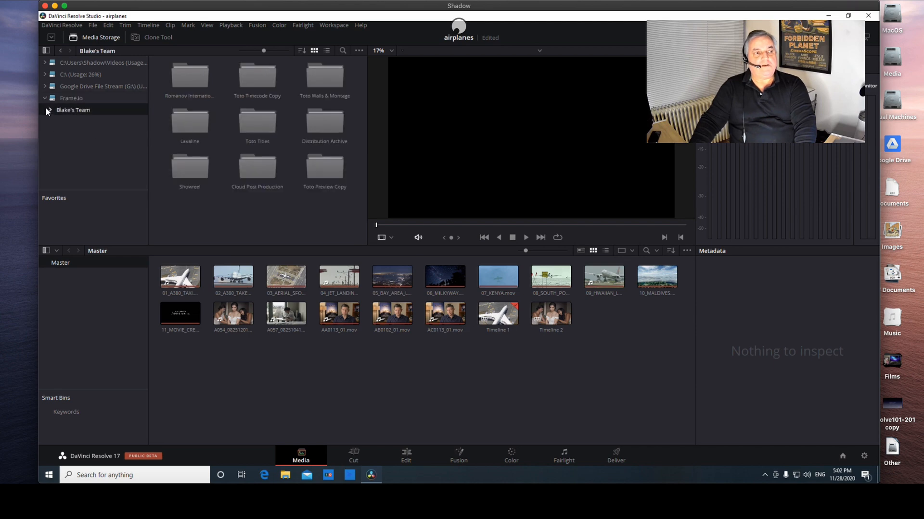
left_click(47, 111)
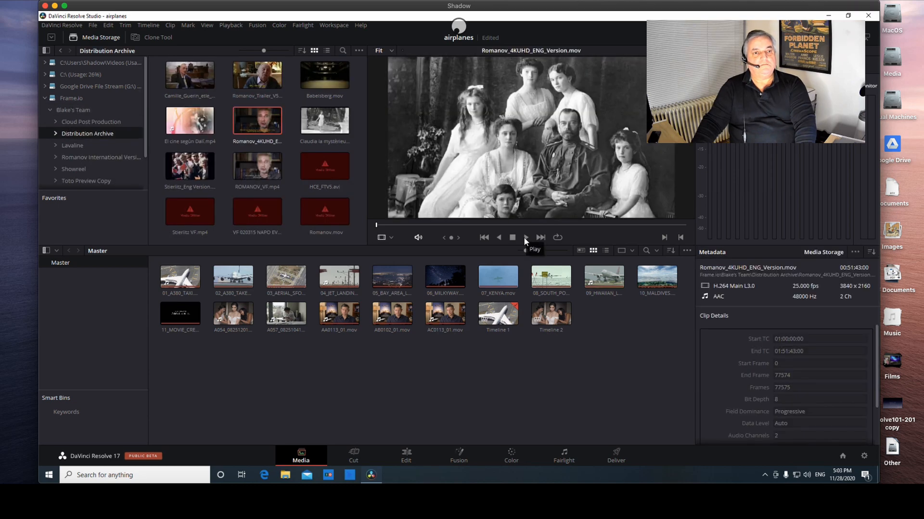
Step: Play the Romanov clip from Frame.io in the viewer, then stop it
left_click(525, 238)
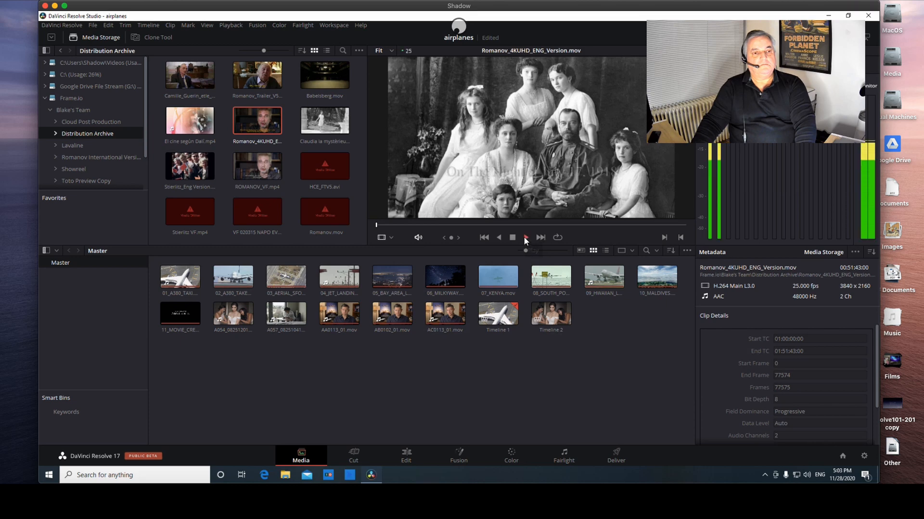
left_click(525, 237)
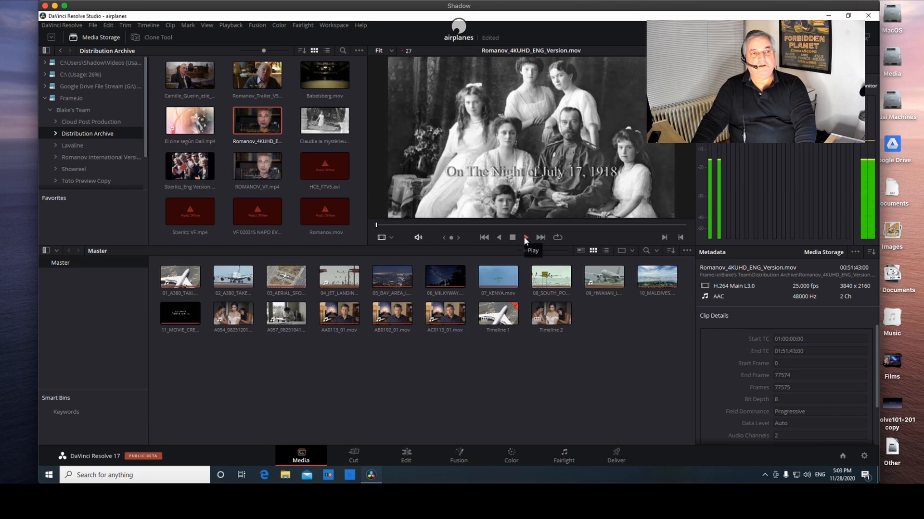
left_click(524, 237)
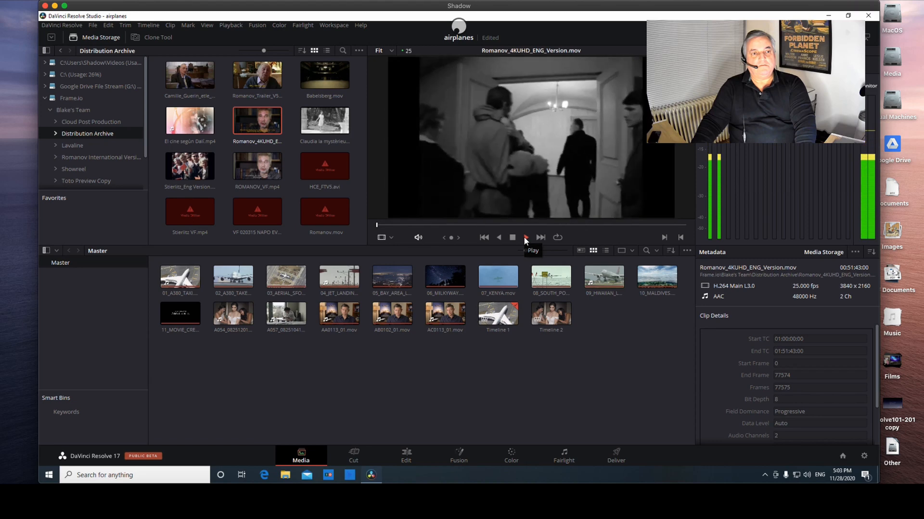
left_click(525, 237)
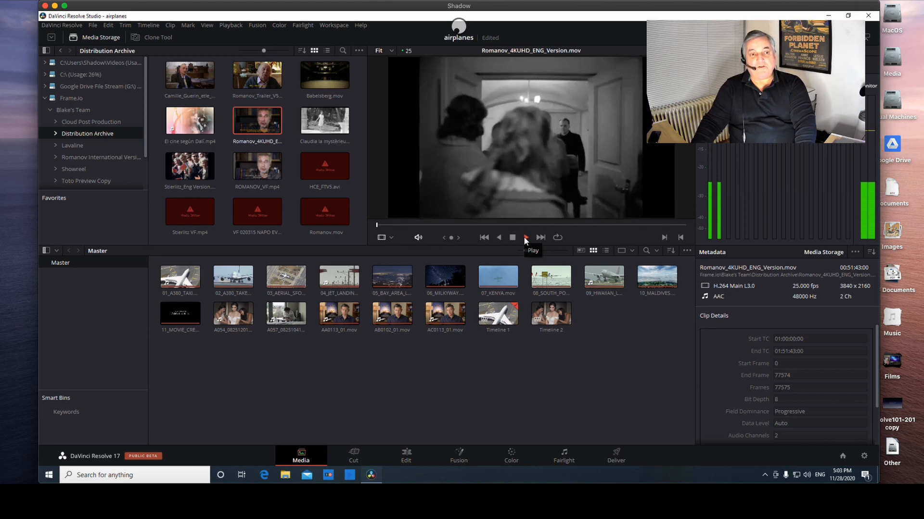
left_click(524, 237)
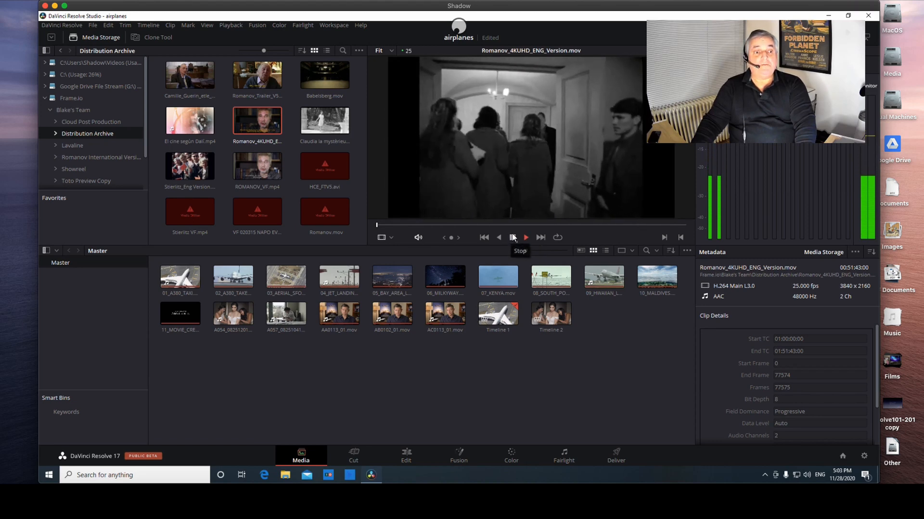
left_click(524, 237)
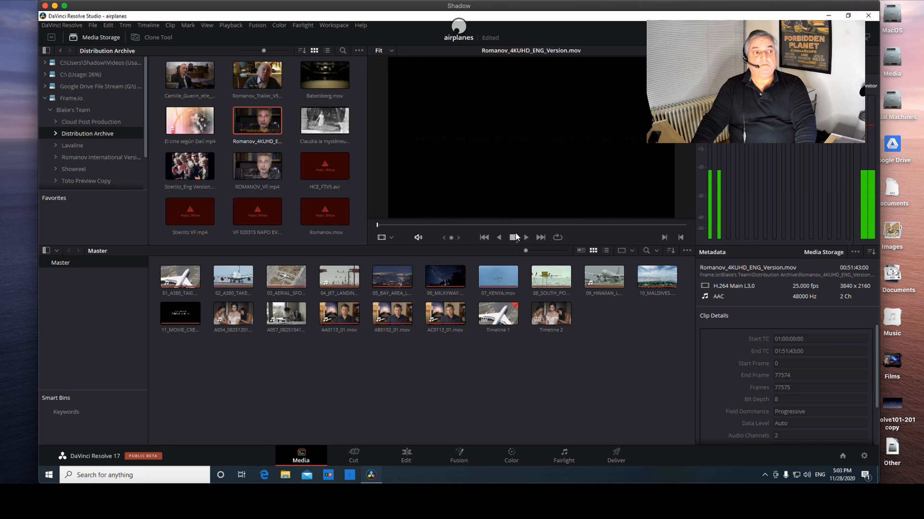
left_click(99, 86)
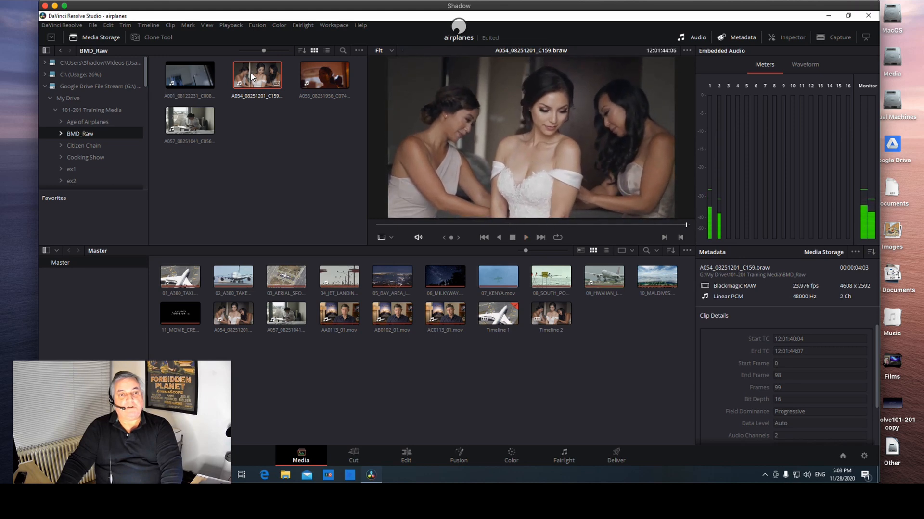
Step: Load A001_08122231_C008.braw from BMD_Raw into the viewer, play it, and stop
left_click(189, 75)
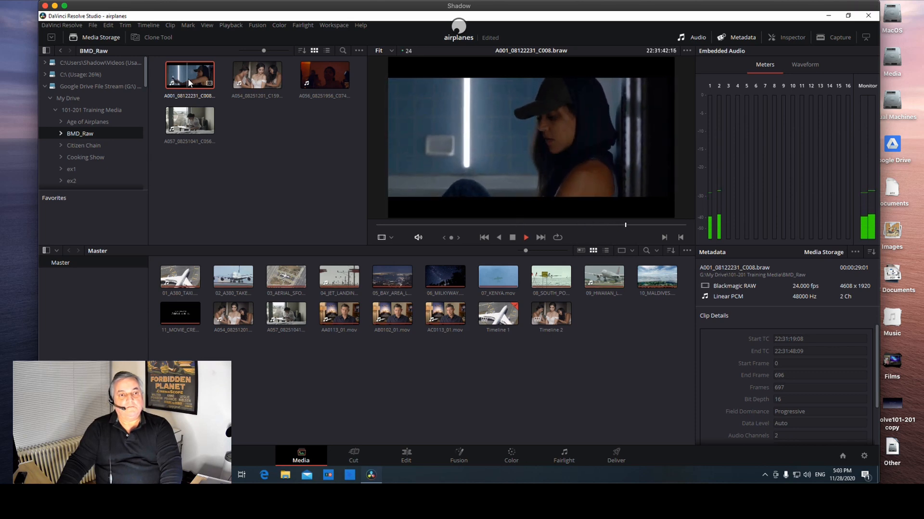
left_click(524, 237)
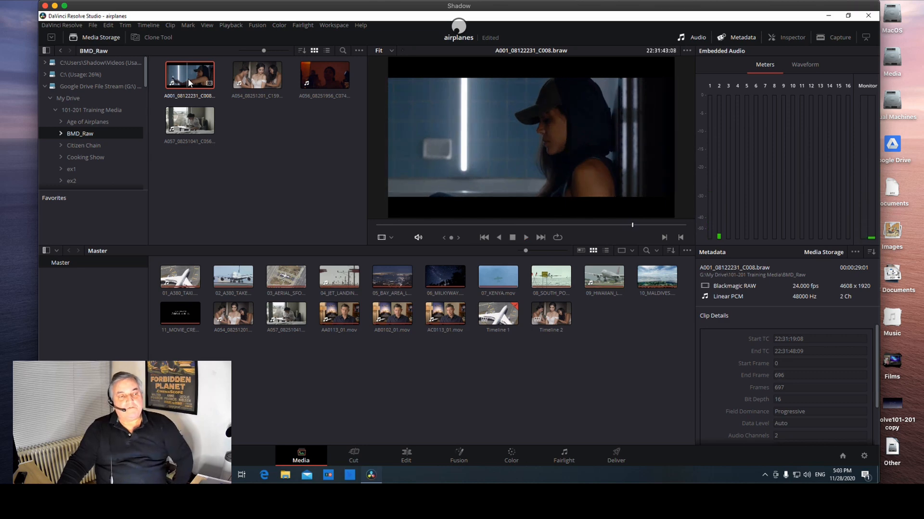
left_click(525, 236)
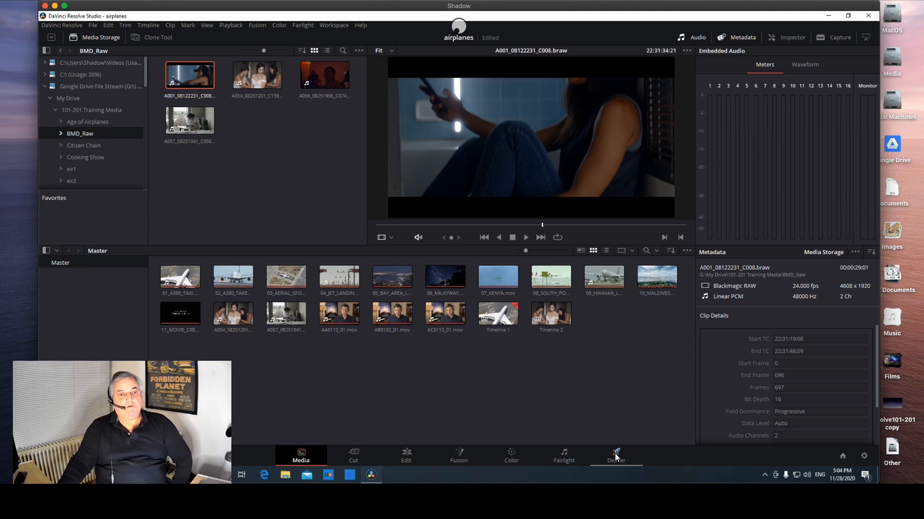
Step: Go to the Deliver page and scroll through the render preset bar
left_click(616, 457)
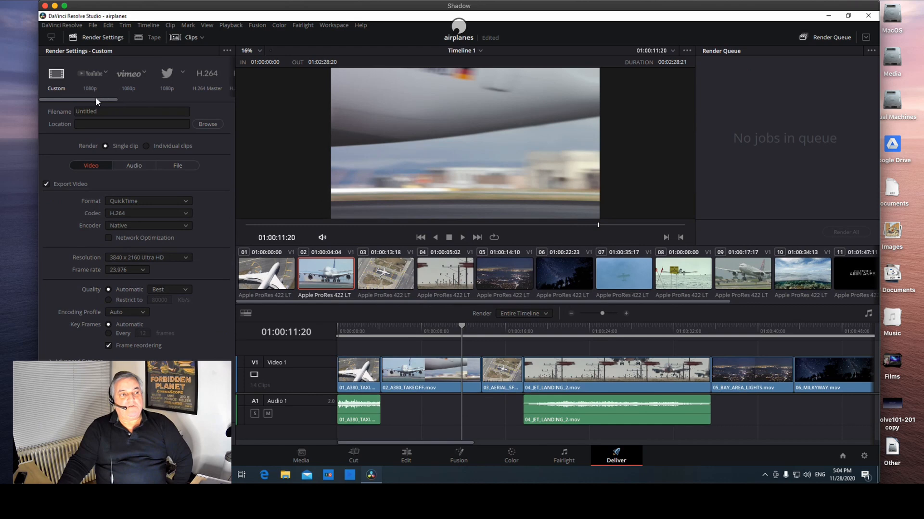
scroll("right", 3)
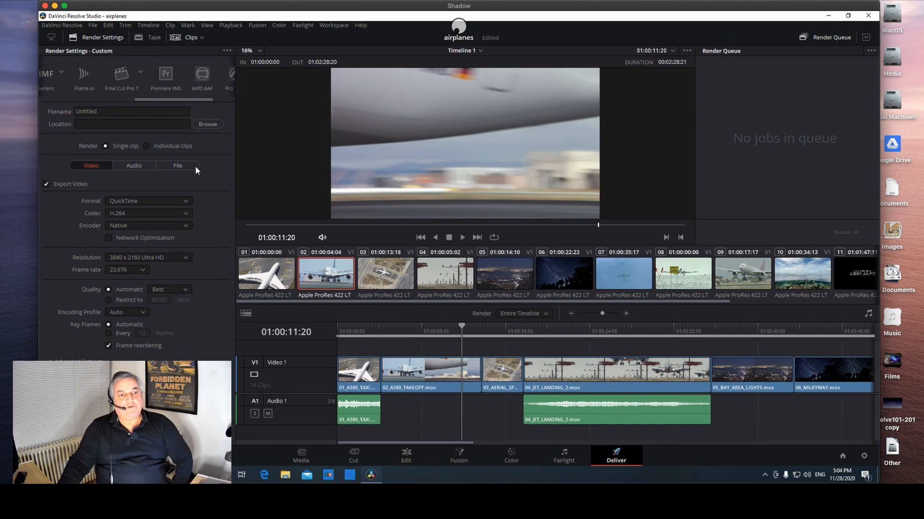
mouse_move(511, 455)
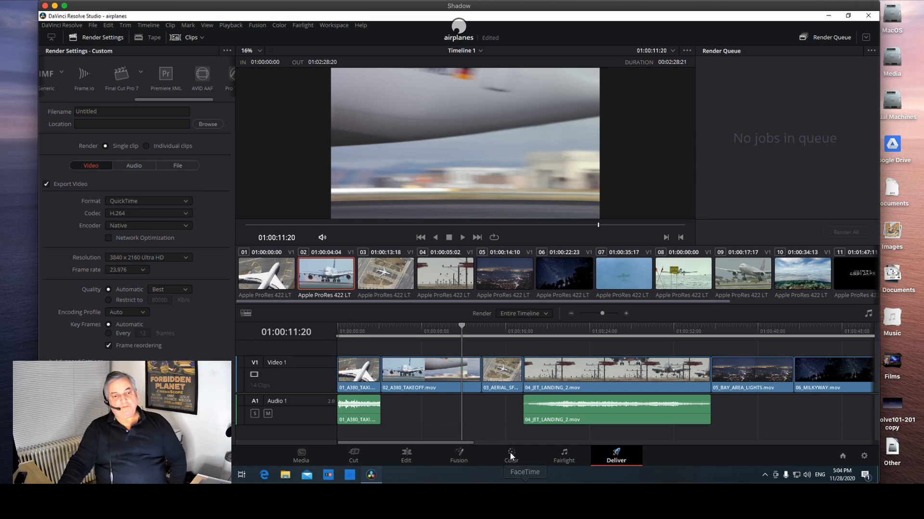
Step: Return to the Color page and select the small-plane clip, then the Milky Way clip
left_click(510, 456)
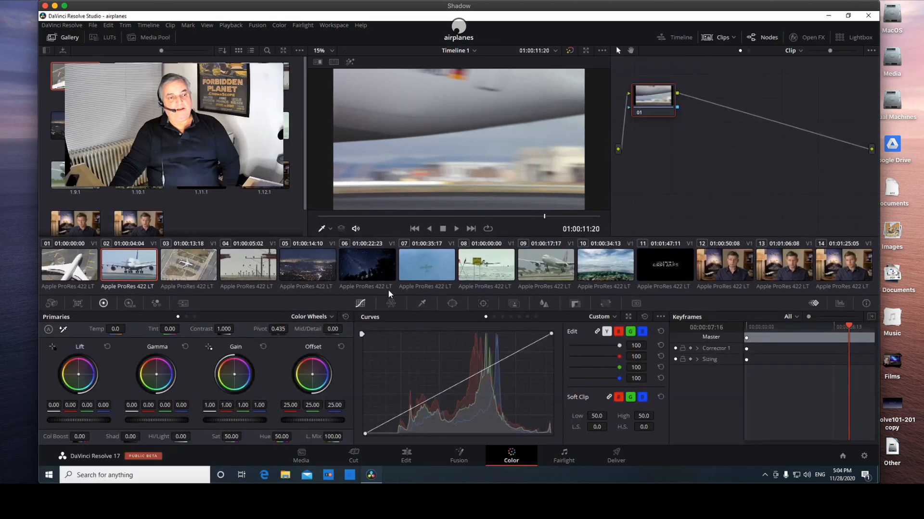
left_click(425, 264)
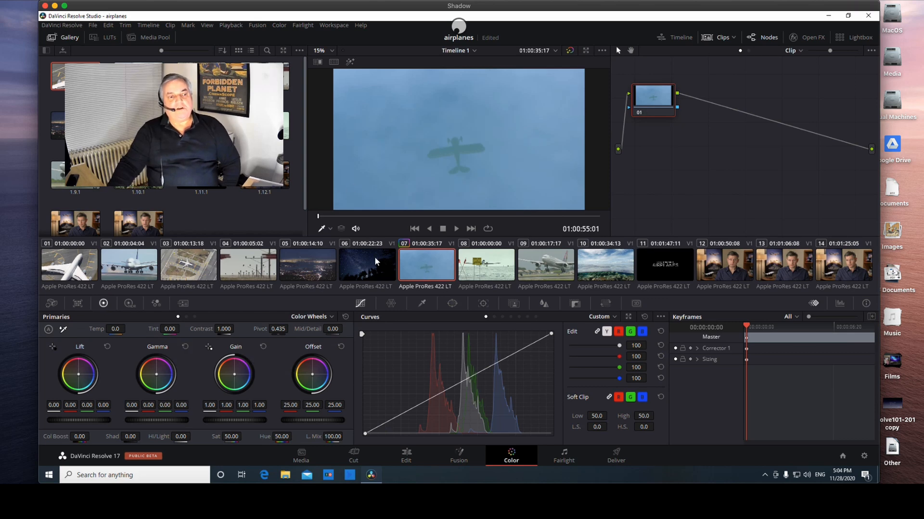
left_click(367, 265)
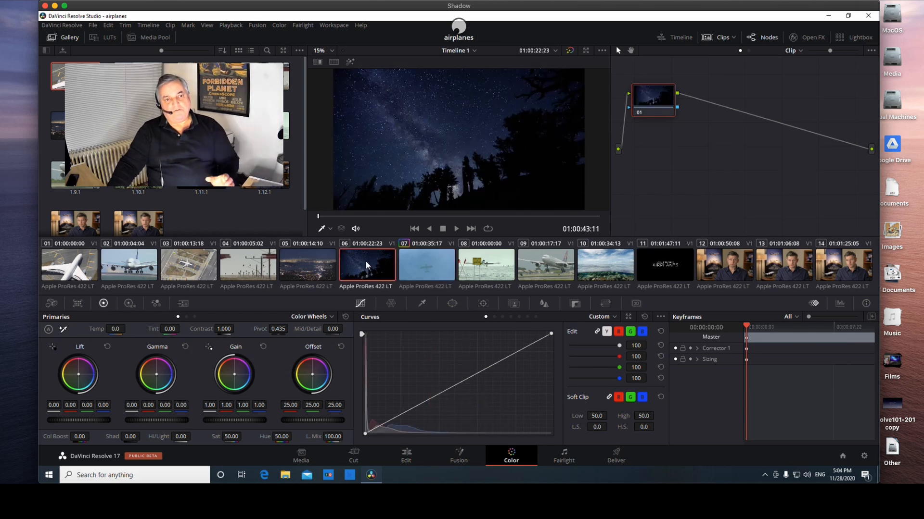